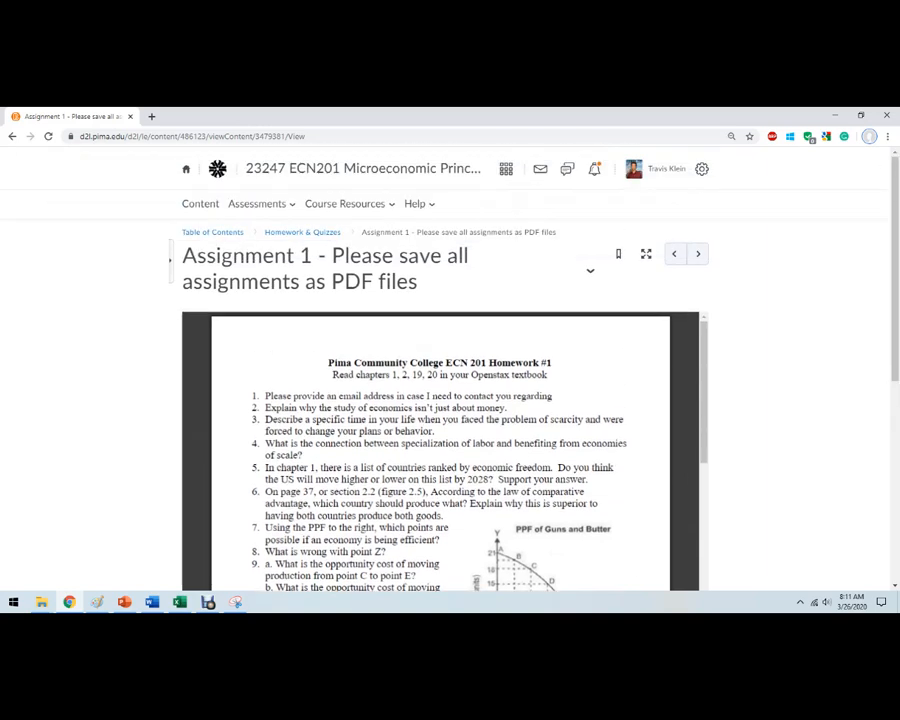
Step: Scroll the Assignment 1 PDF to view the homework questions
{"action": "scroll", "scroll_direction": "down", "scroll_amount": 3}
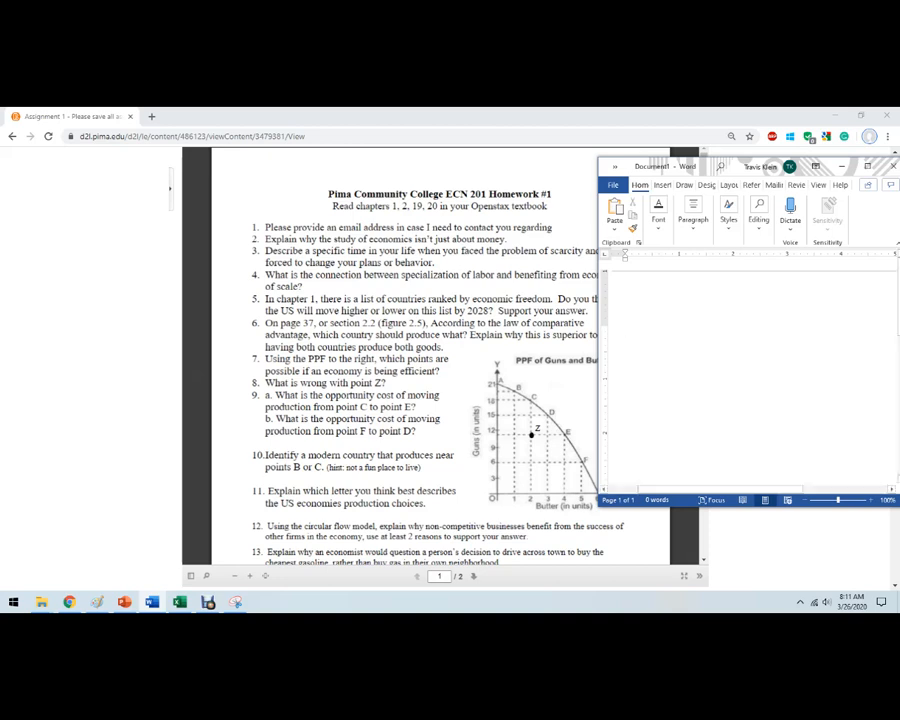
{"action": "left_click", "coordinate": [624, 328]}
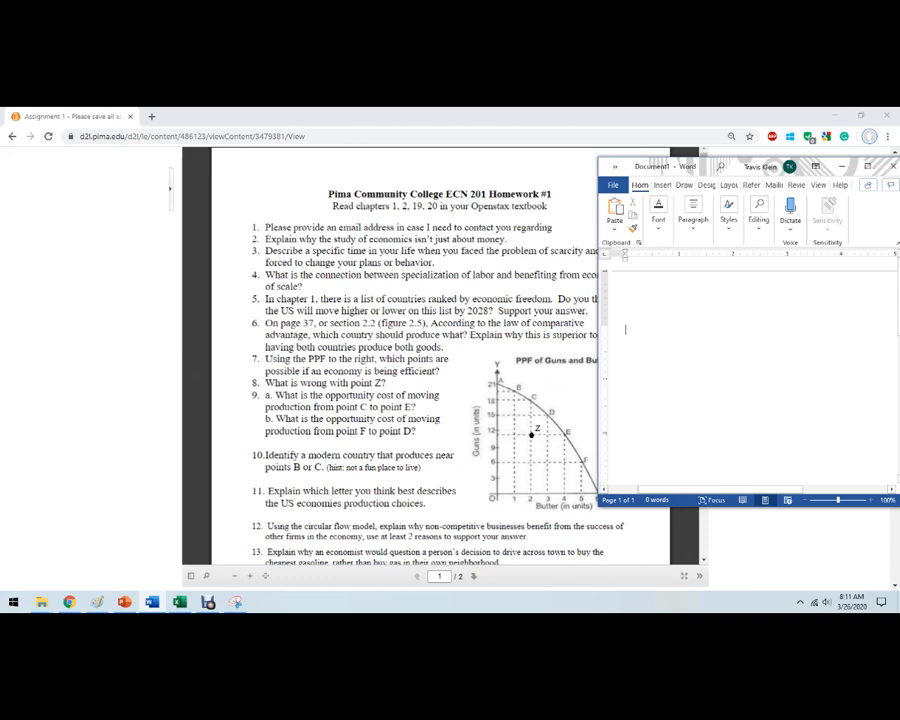
{"action": "type", "text": "Travis K"}
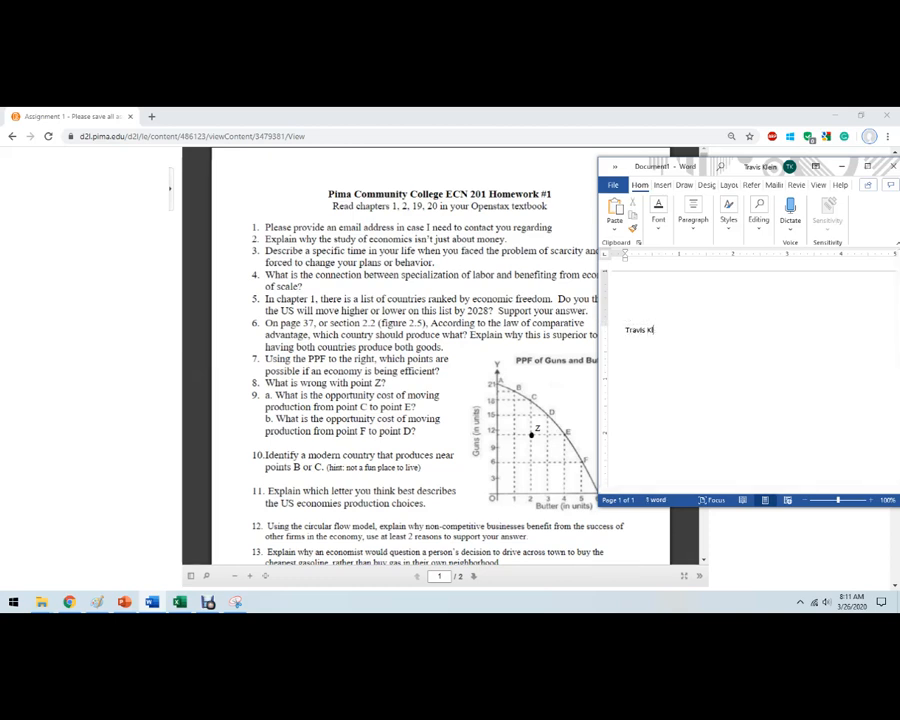
{"action": "type", "text": "lein"}
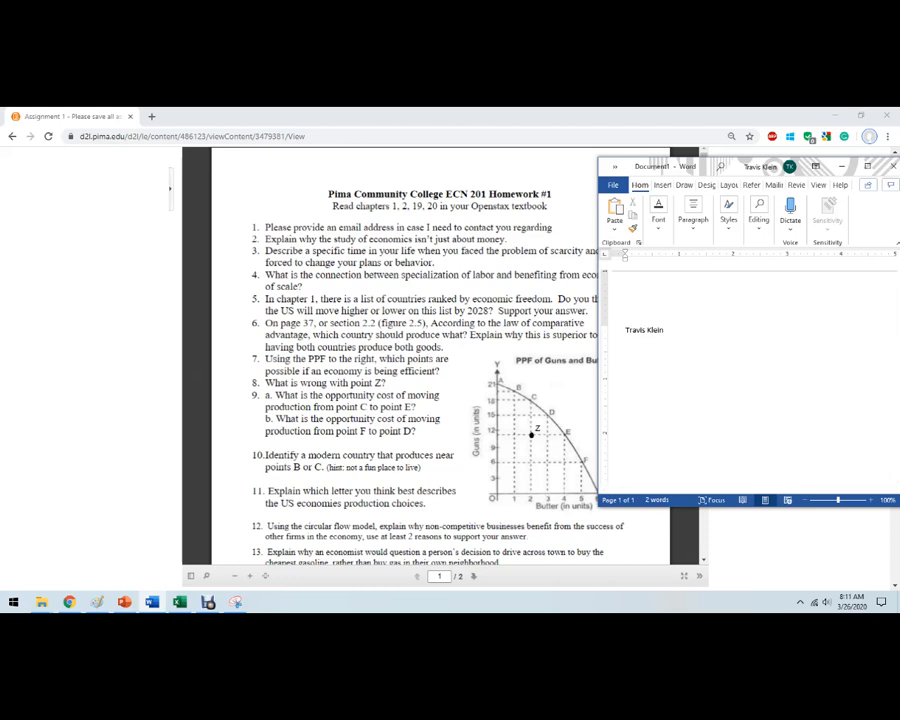
{"action": "type", "text": "a"}
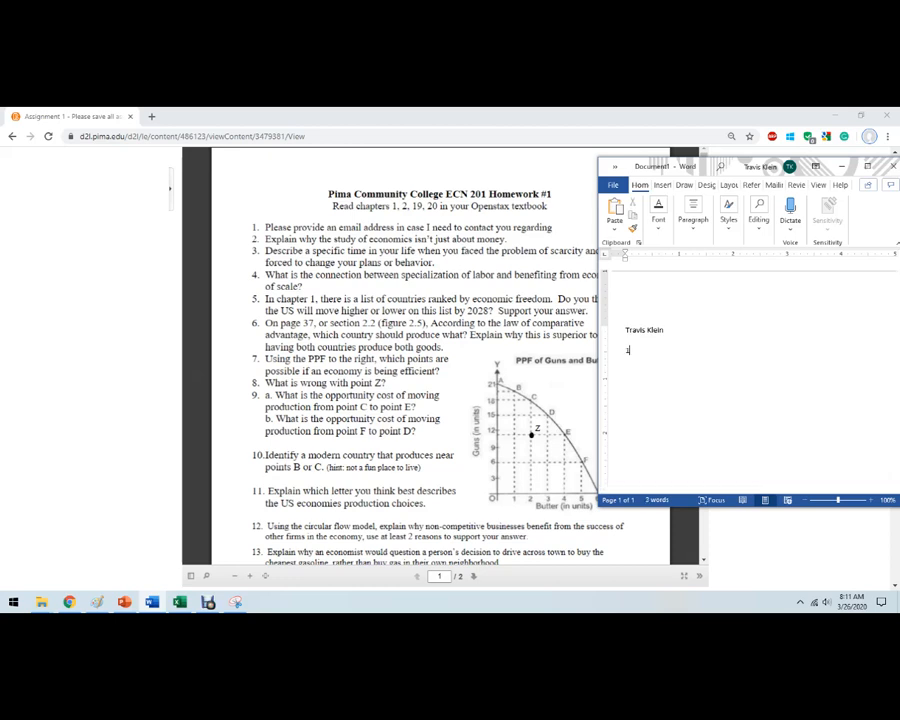
{"action": "type", "text": "1. bi"}
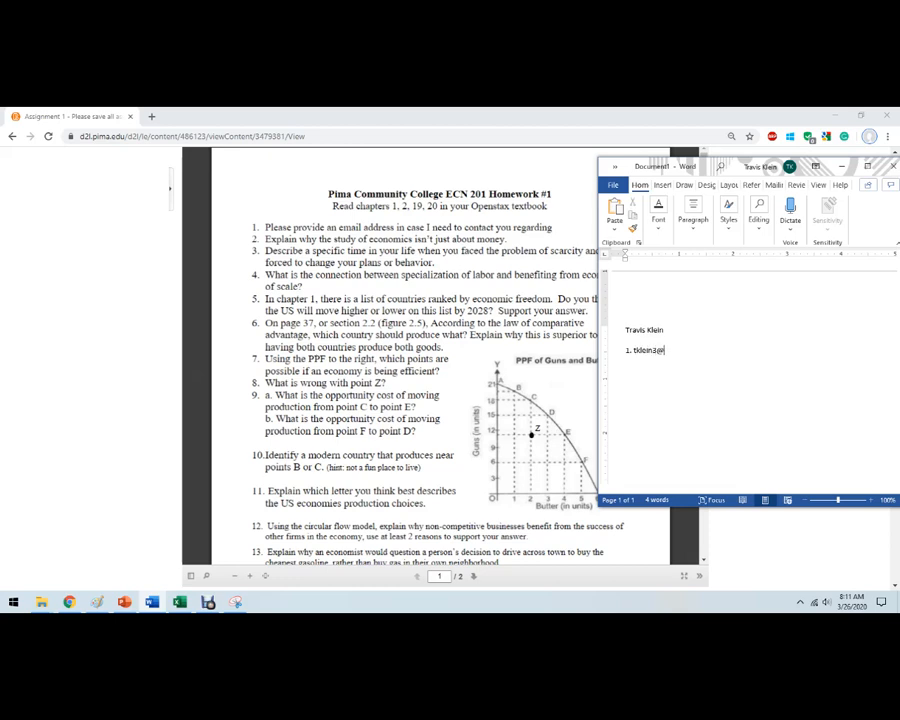
{"action": "type", "text": "pima.edu"}
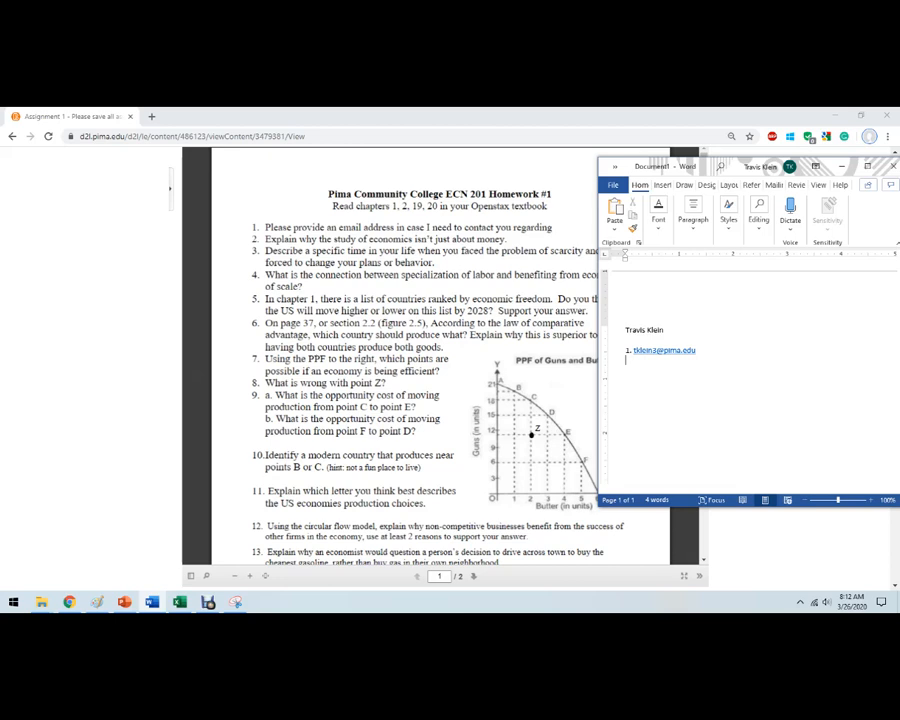
Step: Add a new line with 'Some explanation' as the answer to question 2
{"action": "key", "text": "enter"}
{"action": "type", "text": "2."}
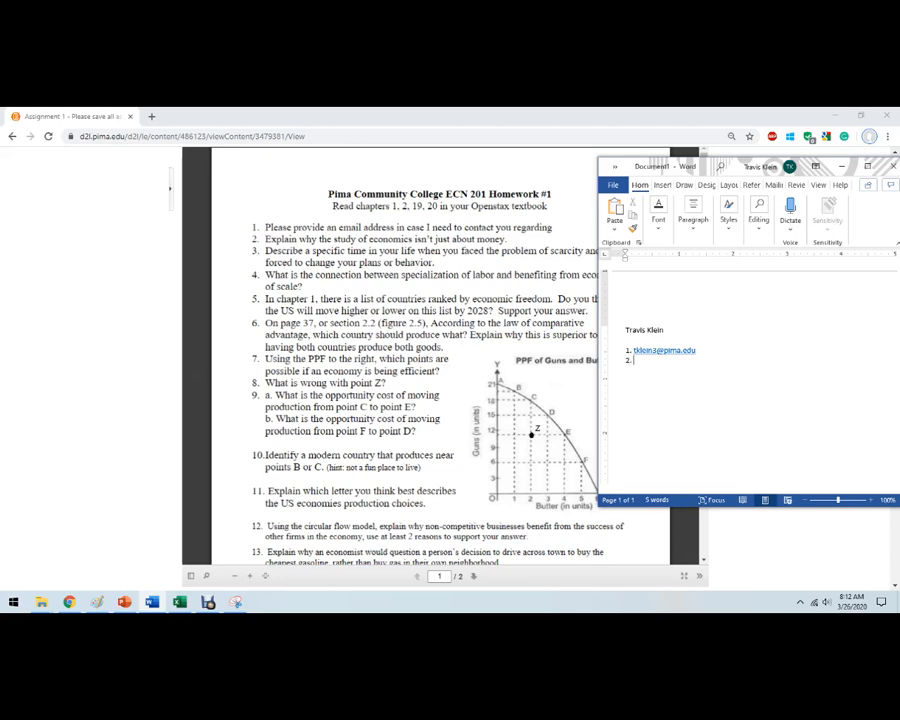
{"action": "type", "text": "Some explain"}
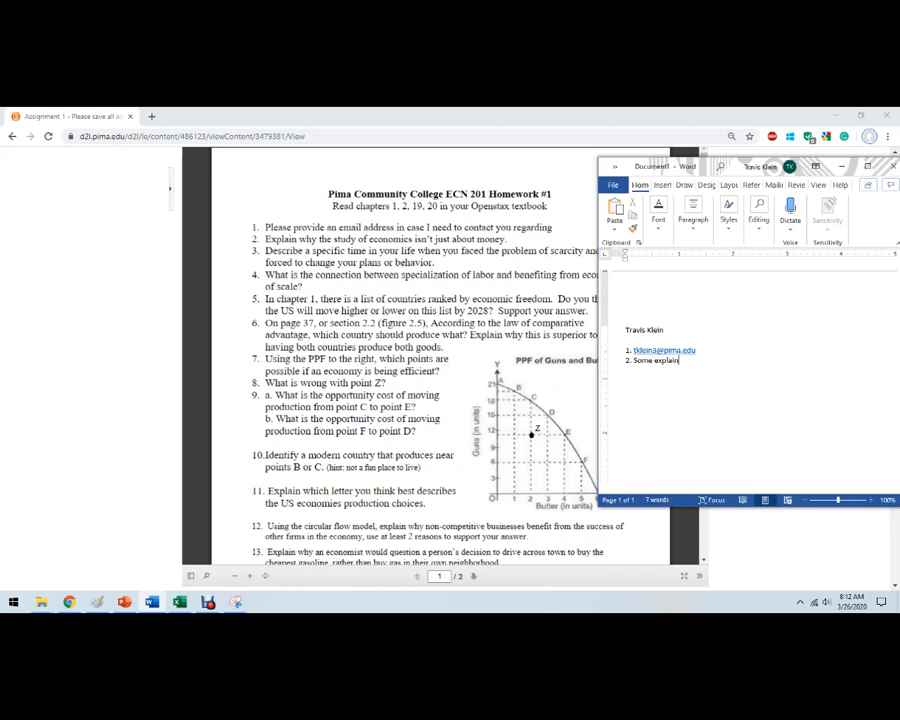
{"action": "type", "text": "ation"}
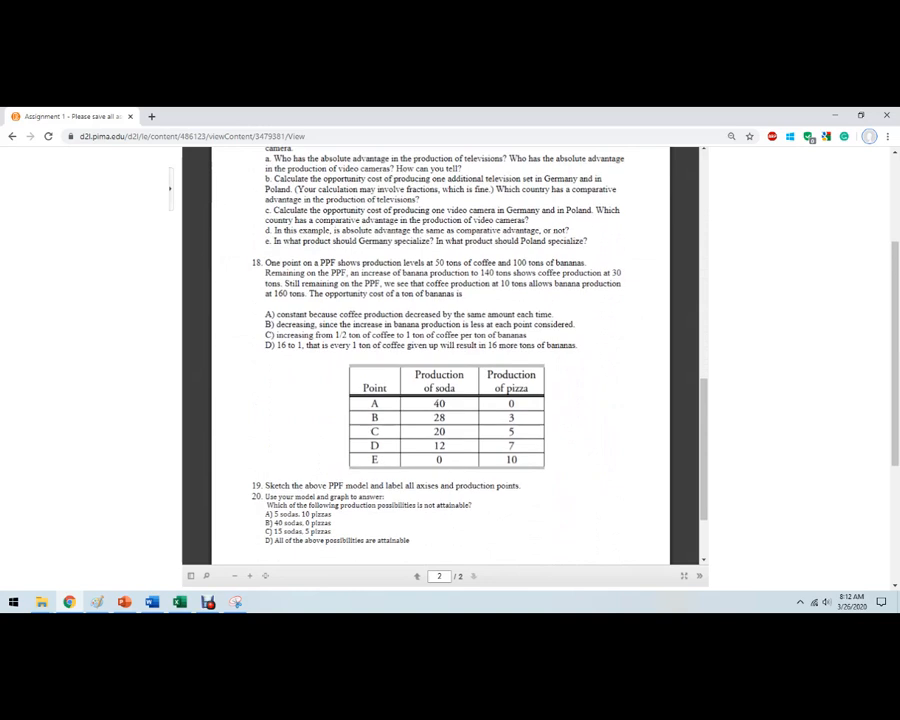
Step: Scroll the assignment PDF down to question 28 with the soda/pizza table
{"action": "scroll", "scroll_direction": "down", "scroll_amount": 3}
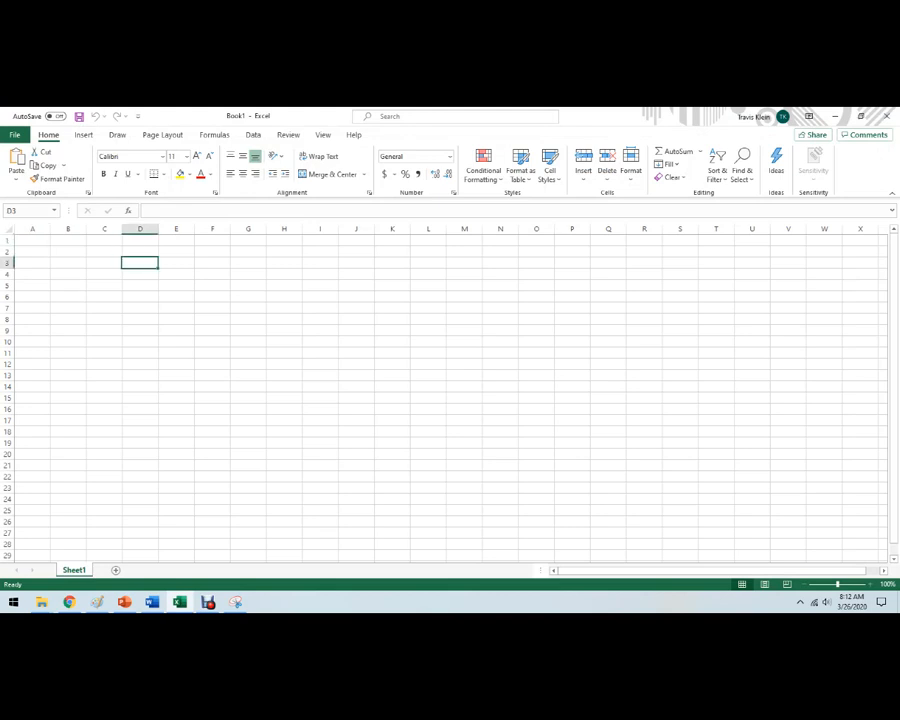
Step: Select a cell in the new blank Excel worksheet
{"action": "left_click", "coordinate": [84, 134]}
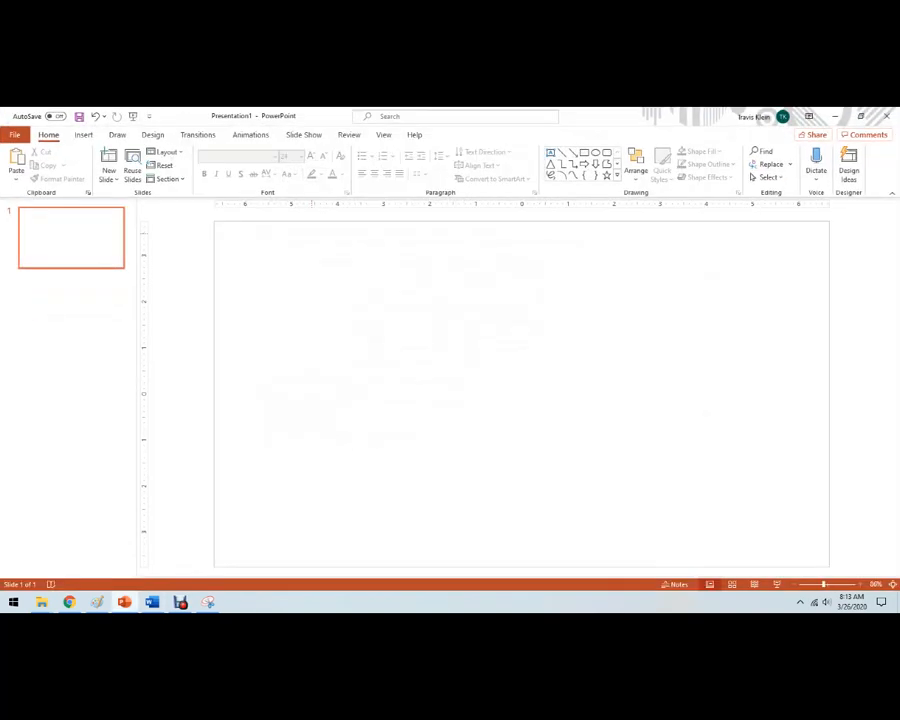
Step: Draw the vertical and horizontal axis lines on the slide using the Line shape
{"action": "left_click", "coordinate": [84, 136]}
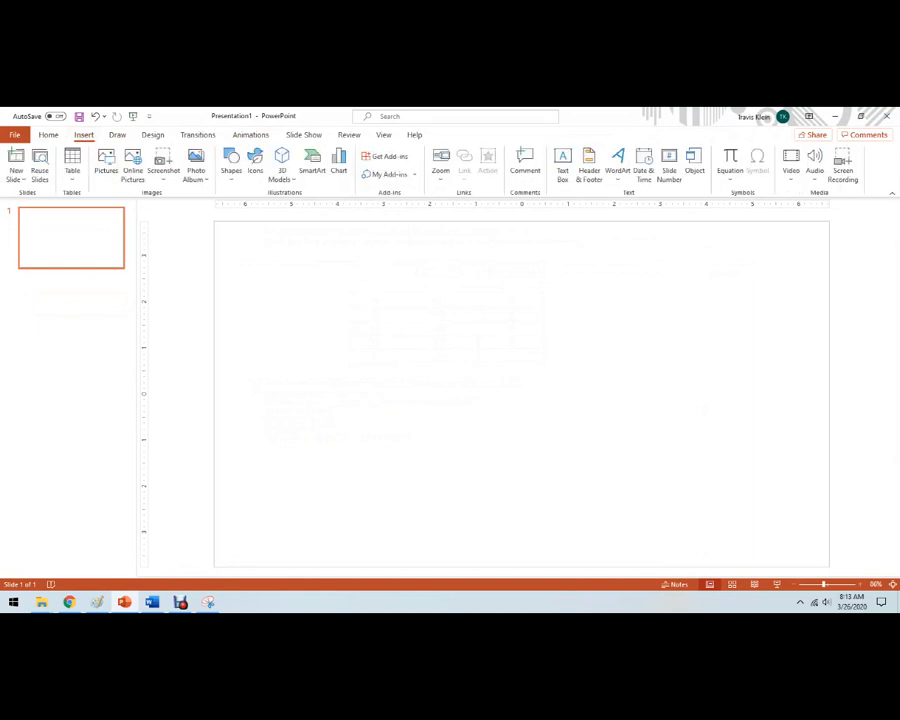
{"action": "left_click", "coordinate": [48, 134]}
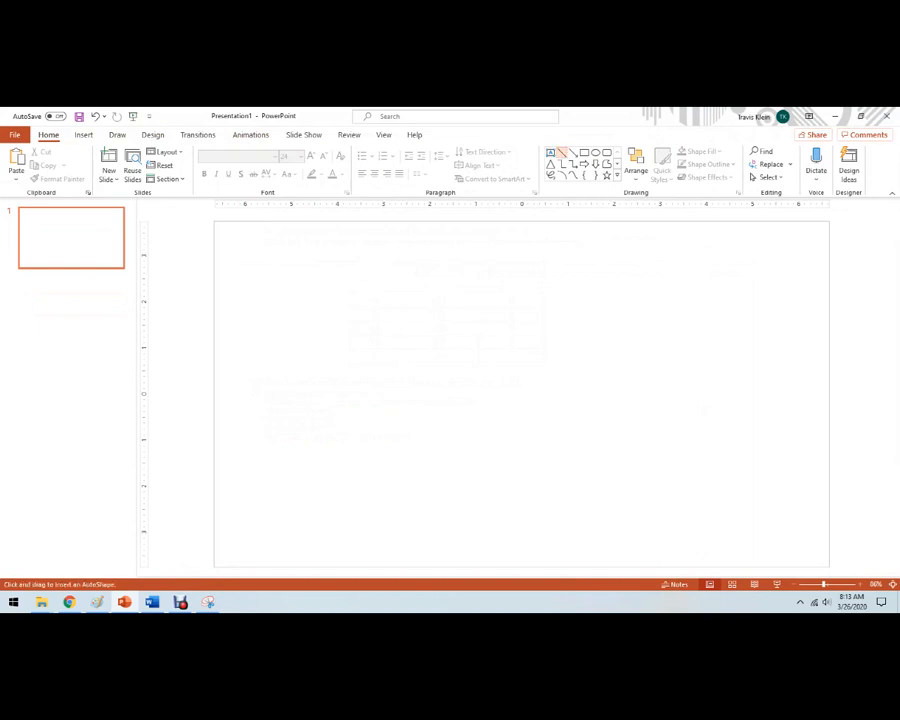
{"action": "left_click_drag", "start_coordinate": [322, 260], "coordinate": [318, 426]}
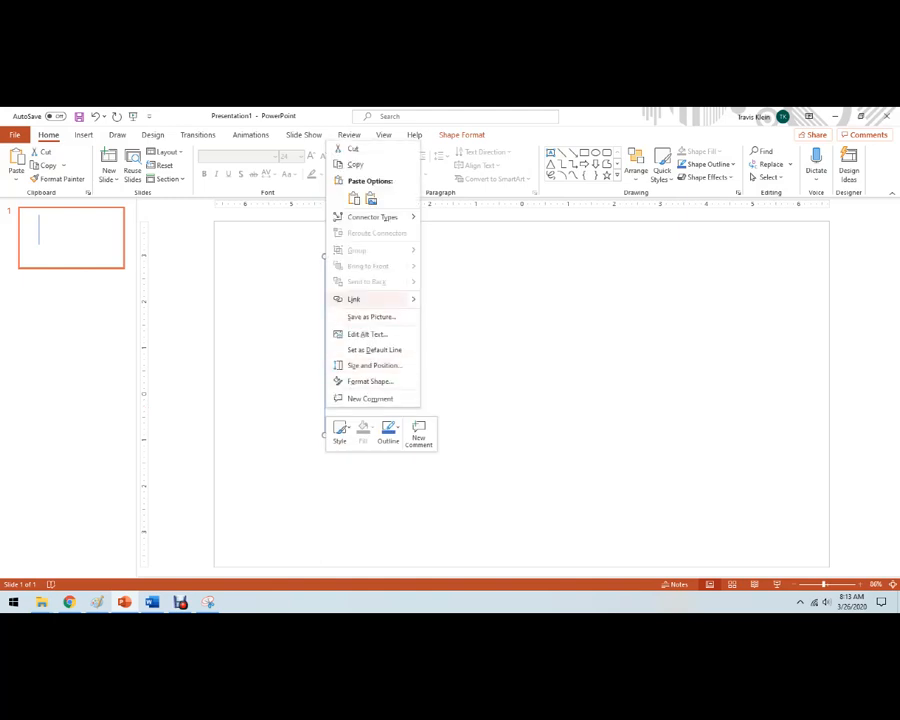
{"action": "mouse_move", "coordinate": [374, 364]}
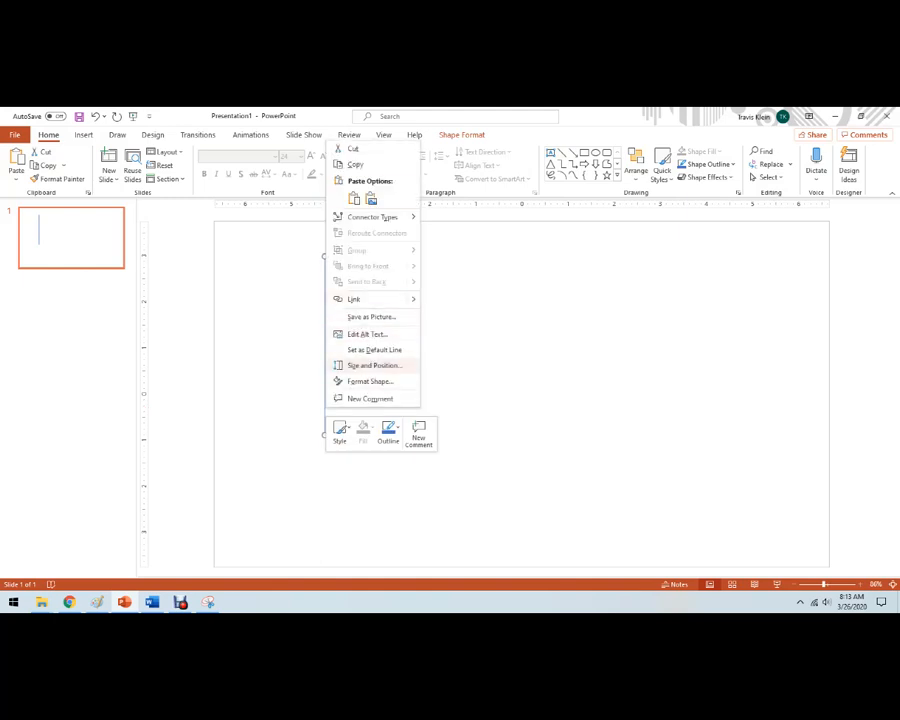
{"action": "left_click", "coordinate": [340, 432]}
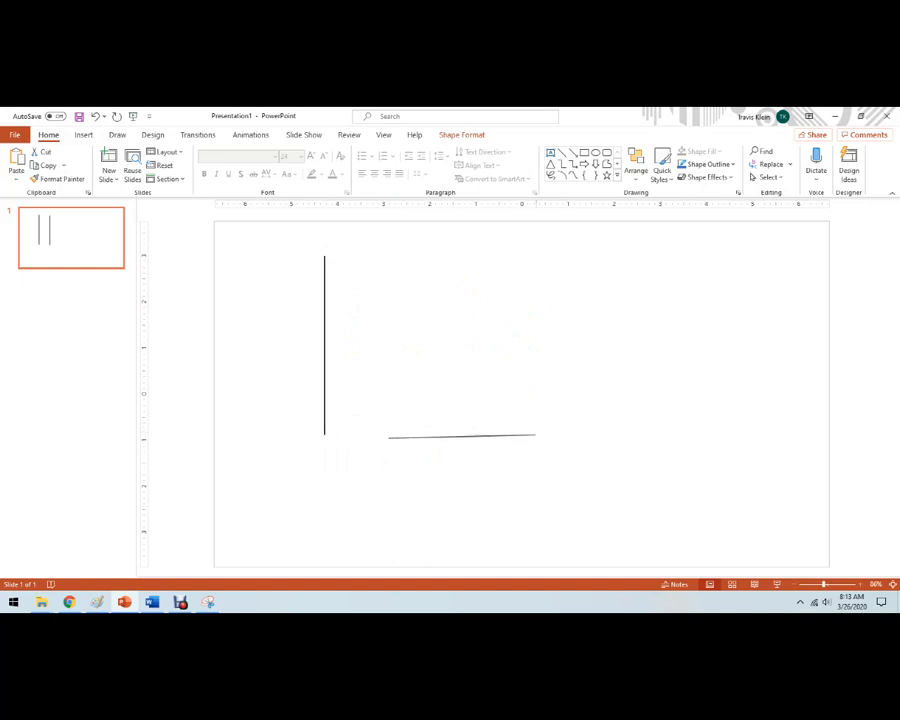
Step: Draw a downward-sloping demand line between the two axes
{"action": "left_click", "coordinate": [464, 436]}
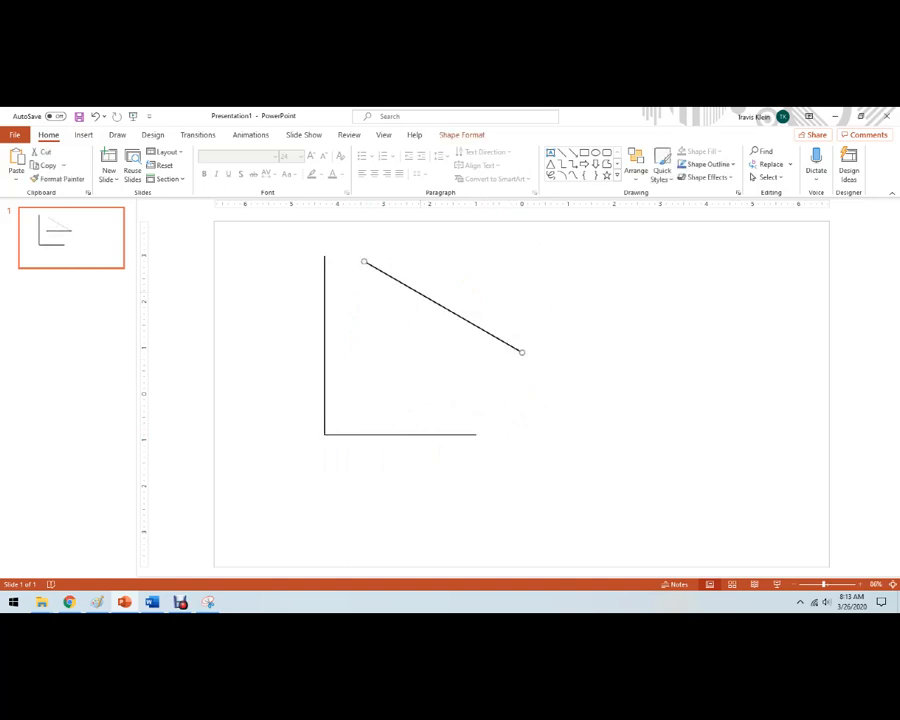
{"action": "left_click_drag", "start_coordinate": [520, 352], "coordinate": [476, 400]}
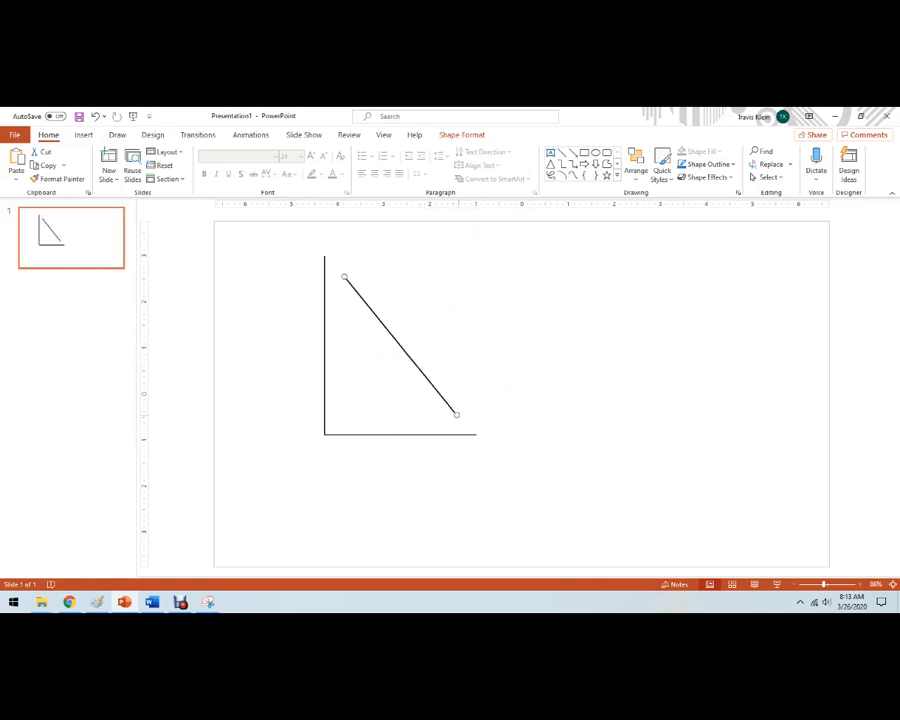
{"action": "left_click", "coordinate": [84, 134]}
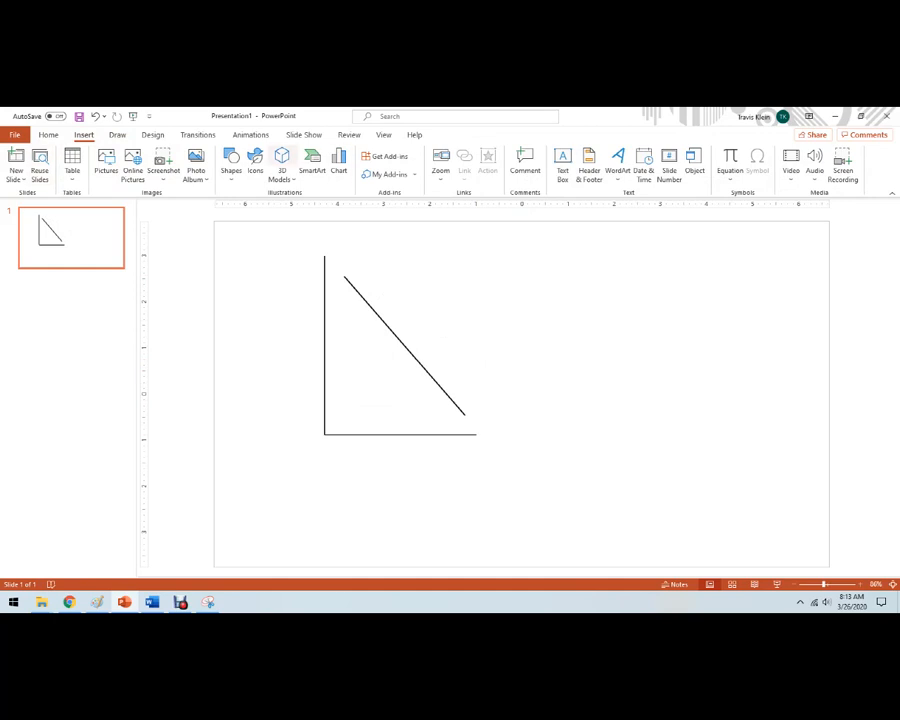
Step: Label the graph axes with text boxes reading Price and Quantity
{"action": "left_click", "coordinate": [232, 160]}
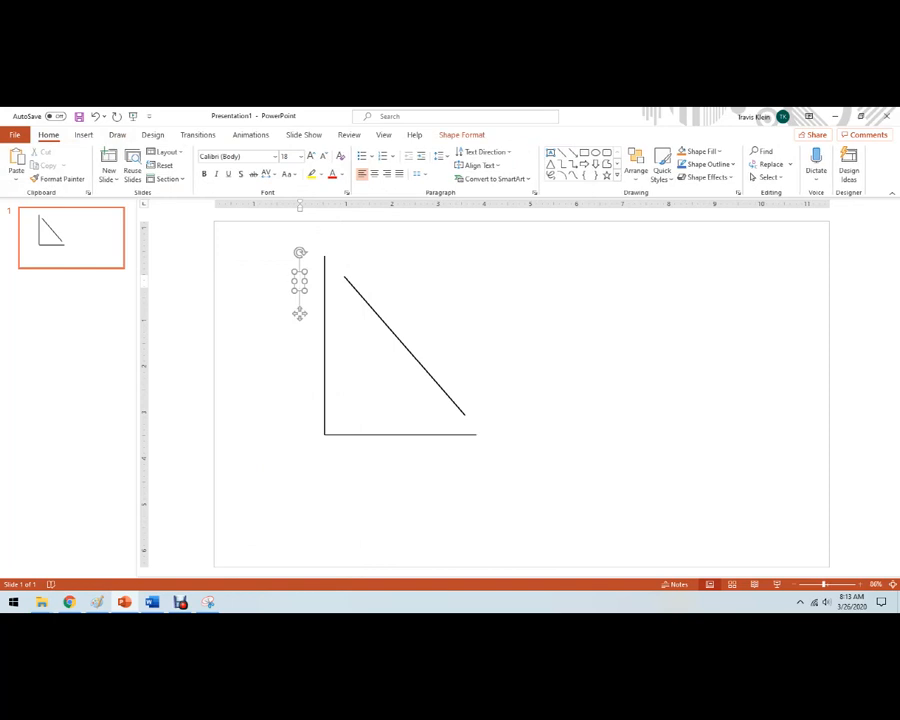
{"action": "type", "text": "Price"}
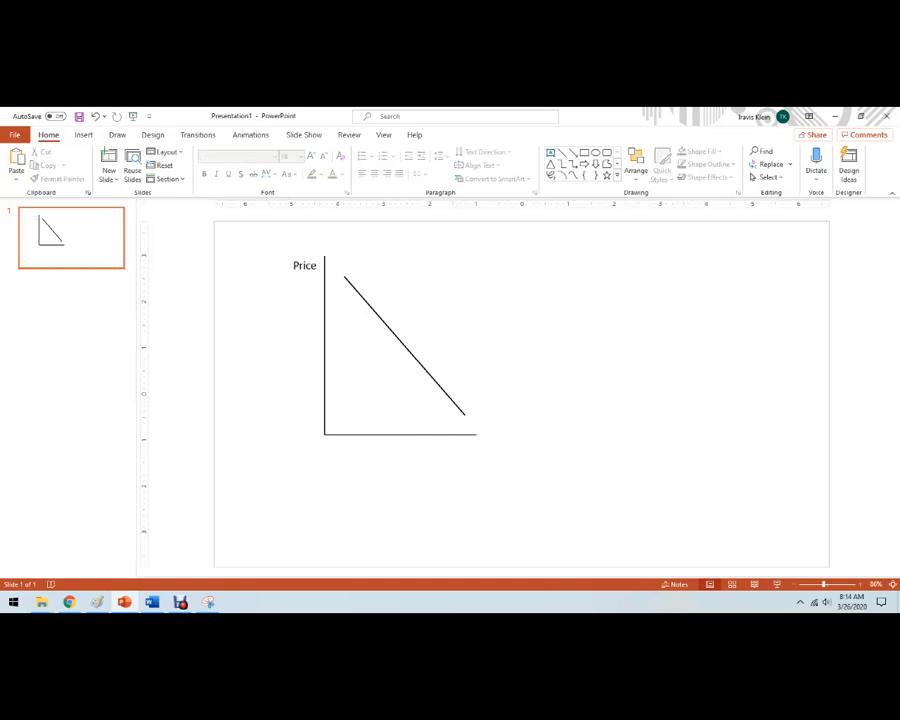
{"action": "left_click", "coordinate": [304, 264]}
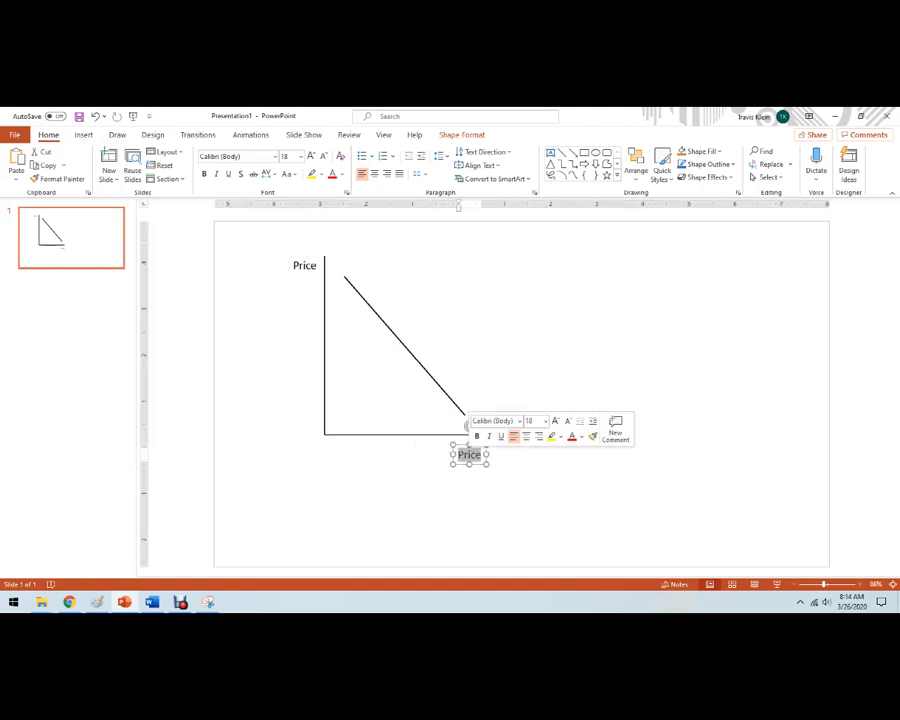
{"action": "type", "text": "Quantity"}
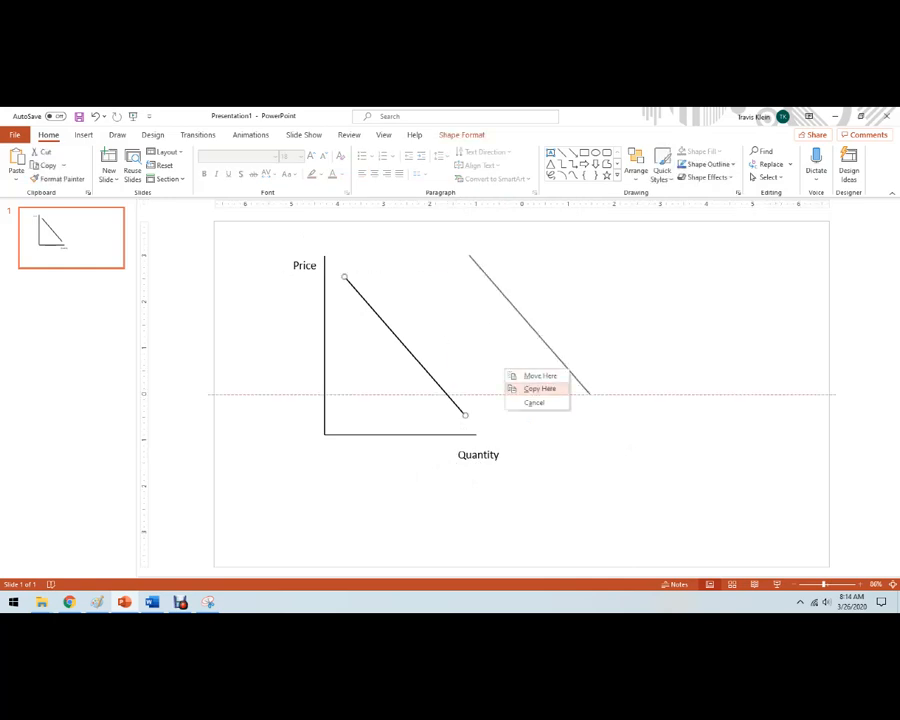
Step: Copy the demand line and tilt it into an upward supply line crossing it
{"action": "left_click", "coordinate": [540, 388]}
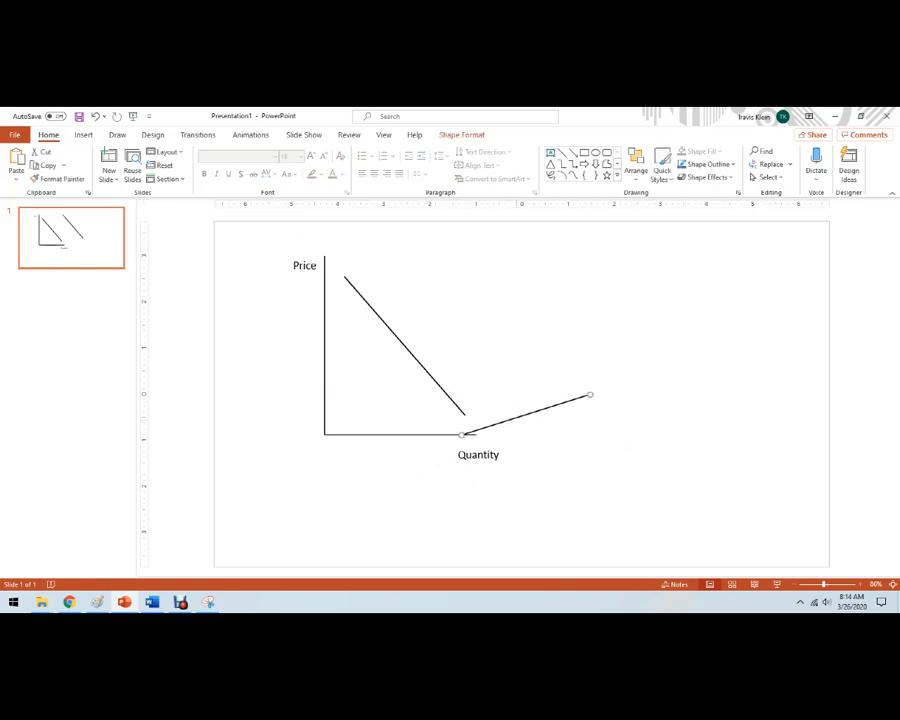
{"action": "left_click_drag", "start_coordinate": [590, 396], "coordinate": [468, 370]}
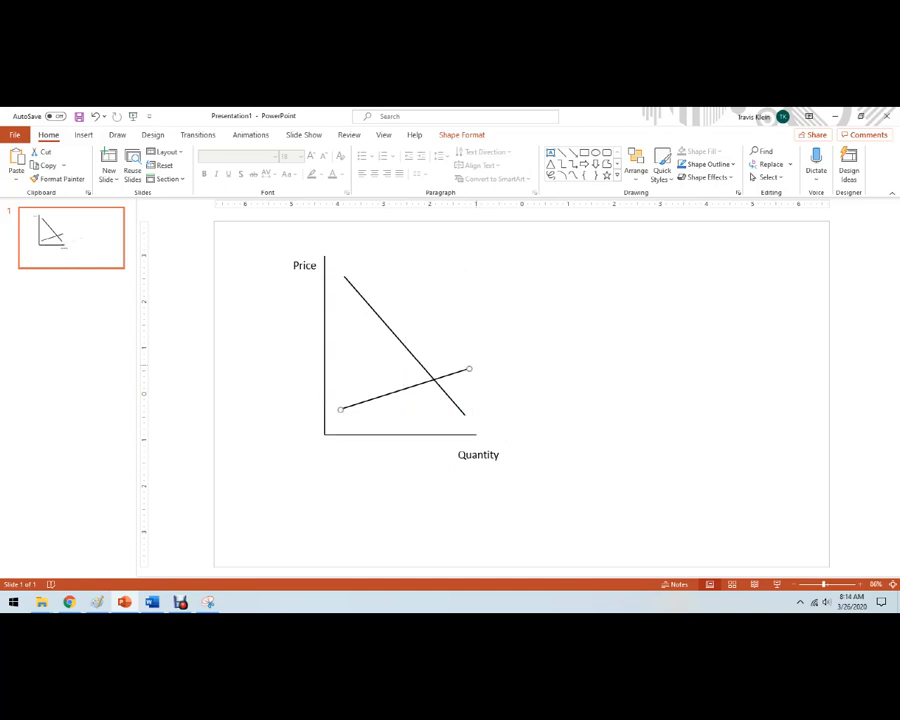
{"action": "left_click_drag", "start_coordinate": [470, 370], "coordinate": [482, 298]}
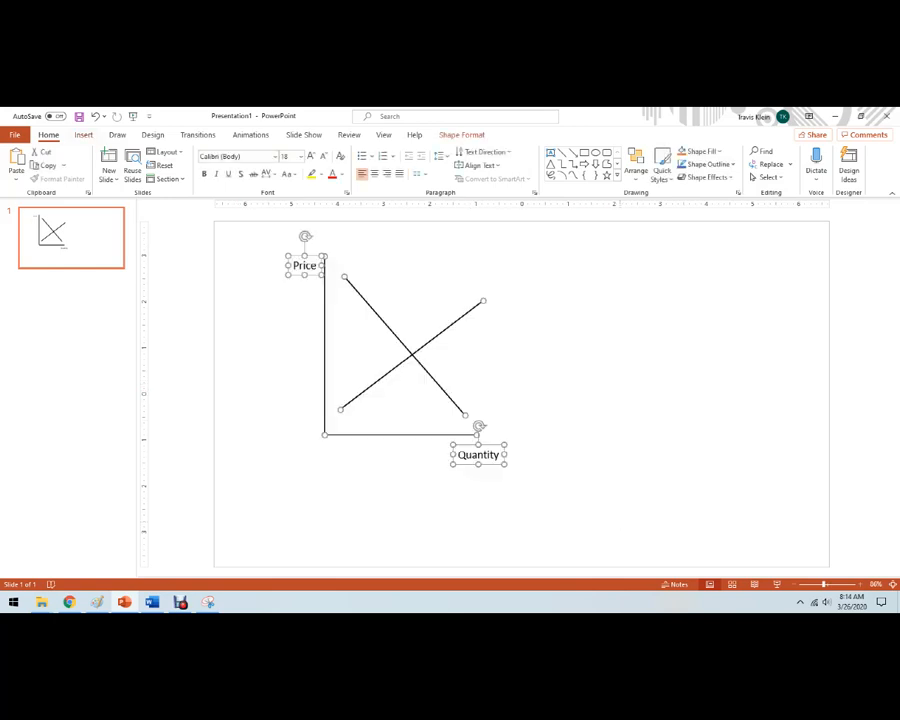
Step: Group the graph shapes into one object and copy it
{"action": "right_click", "coordinate": [420, 356]}
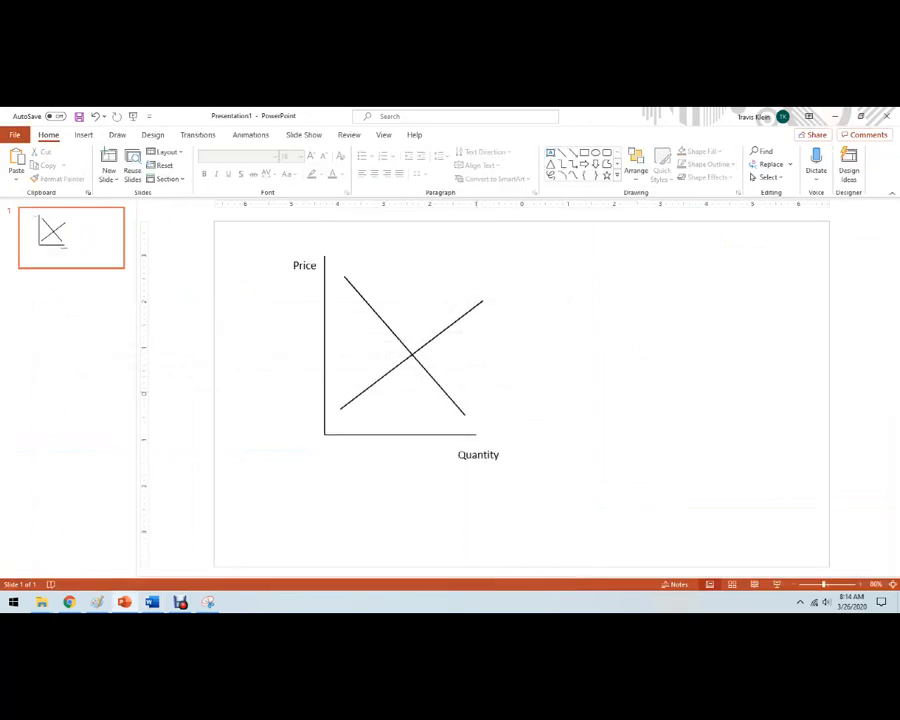
{"action": "left_click", "coordinate": [400, 360]}
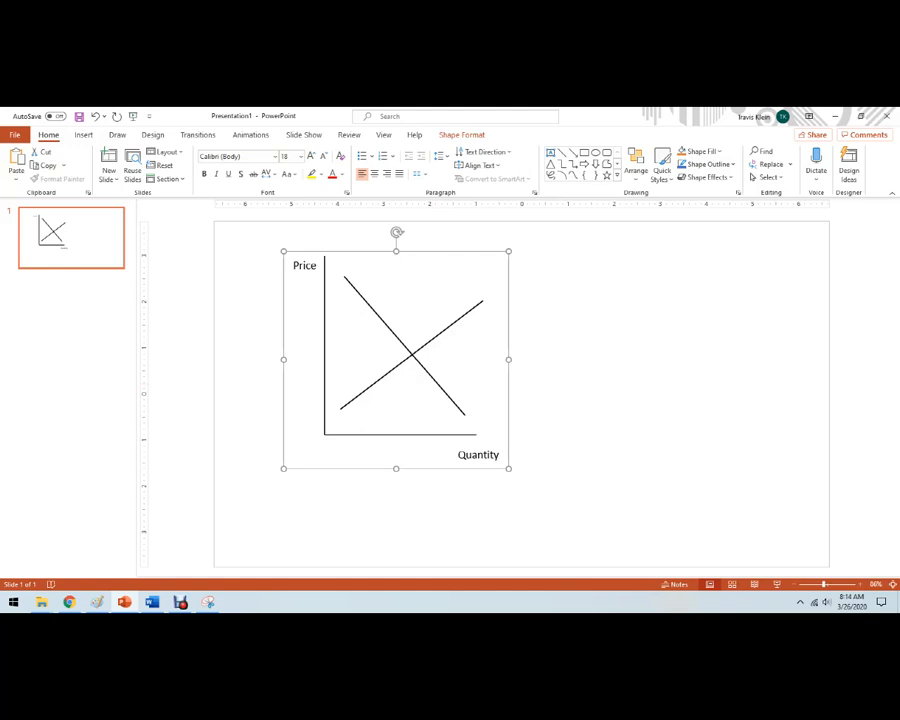
{"action": "left_click", "coordinate": [152, 600]}
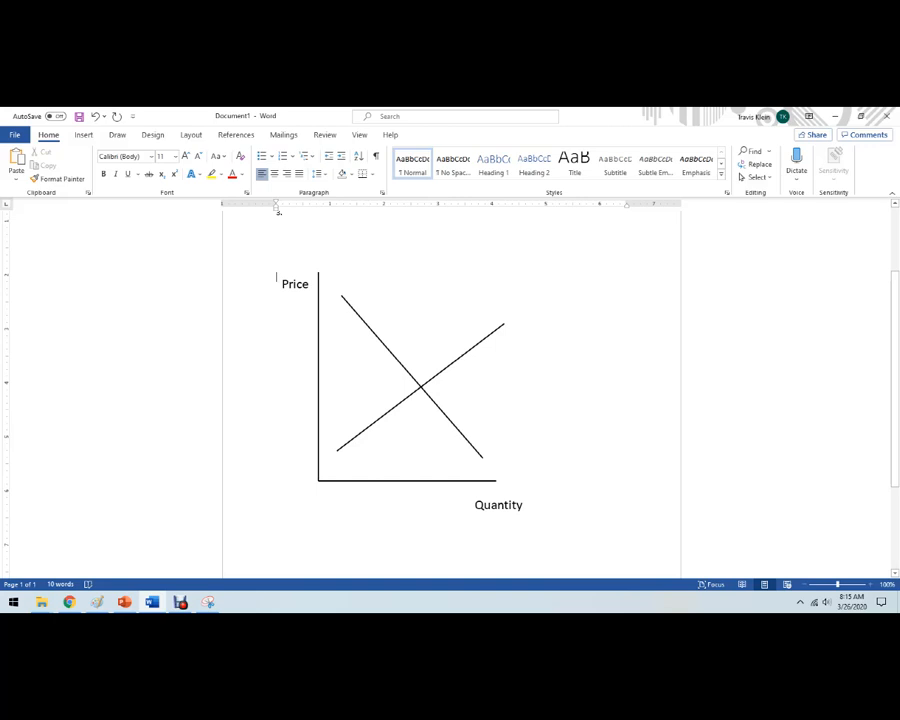
Step: Paste the supply-and-demand graph into the Word homework page
{"action": "left_click", "coordinate": [420, 380]}
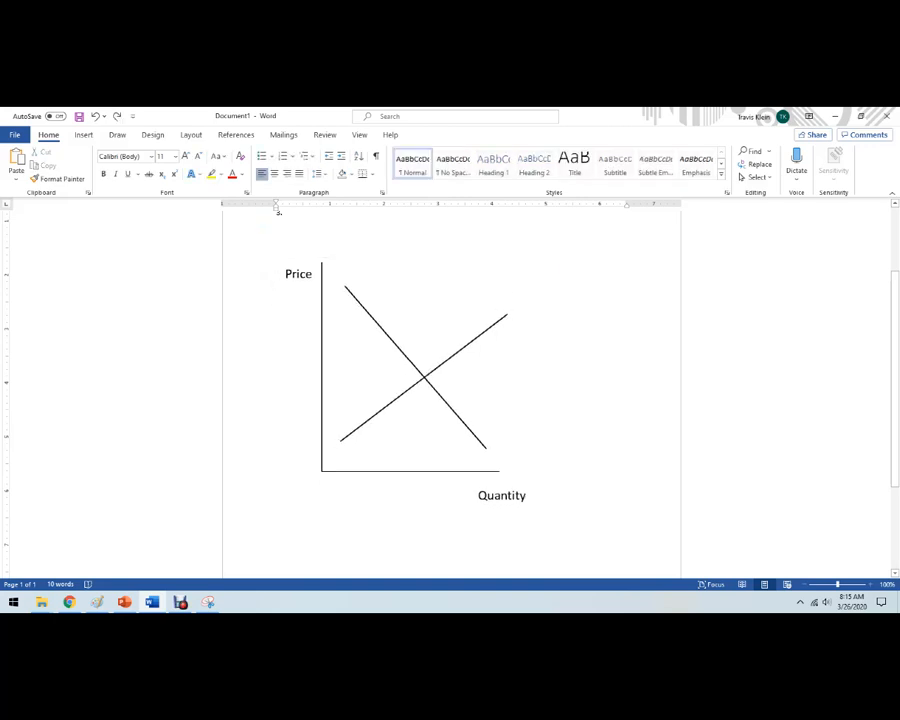
{"action": "left_click", "coordinate": [276, 374]}
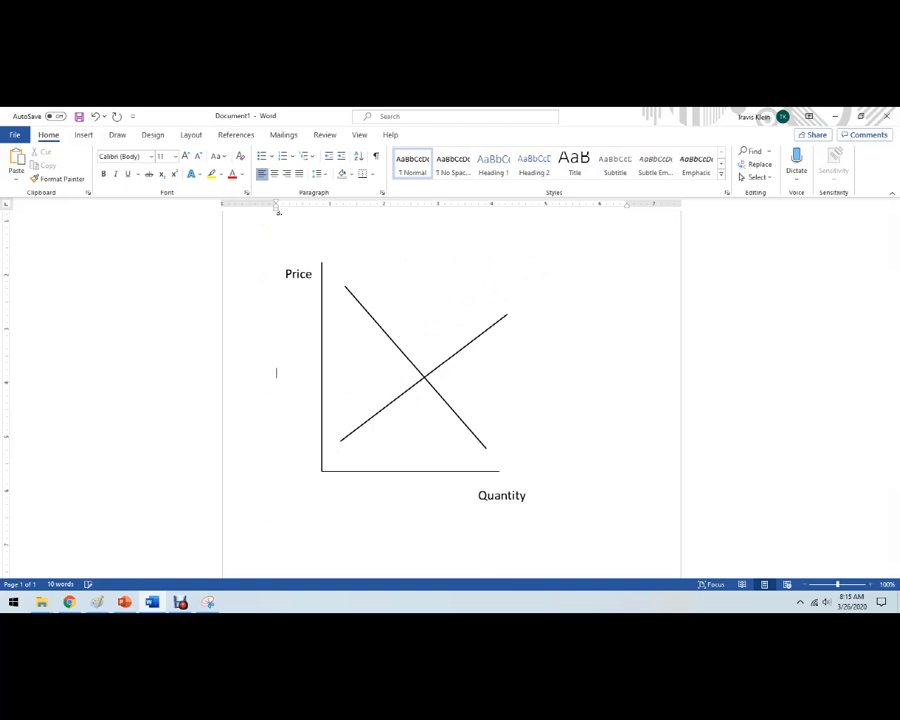
{"action": "scroll", "scroll_direction": "down", "scroll_amount": 3}
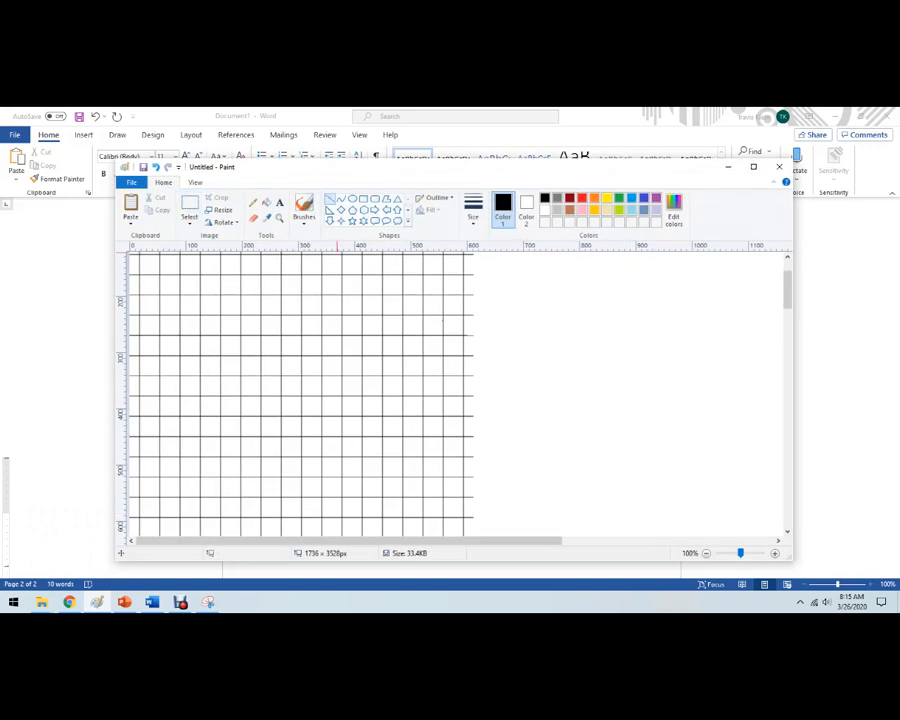
Step: Draw L-shaped axes on the Paint grid and label them Soda and Pizza
{"action": "left_click_drag", "start_coordinate": [178, 272], "coordinate": [176, 464]}
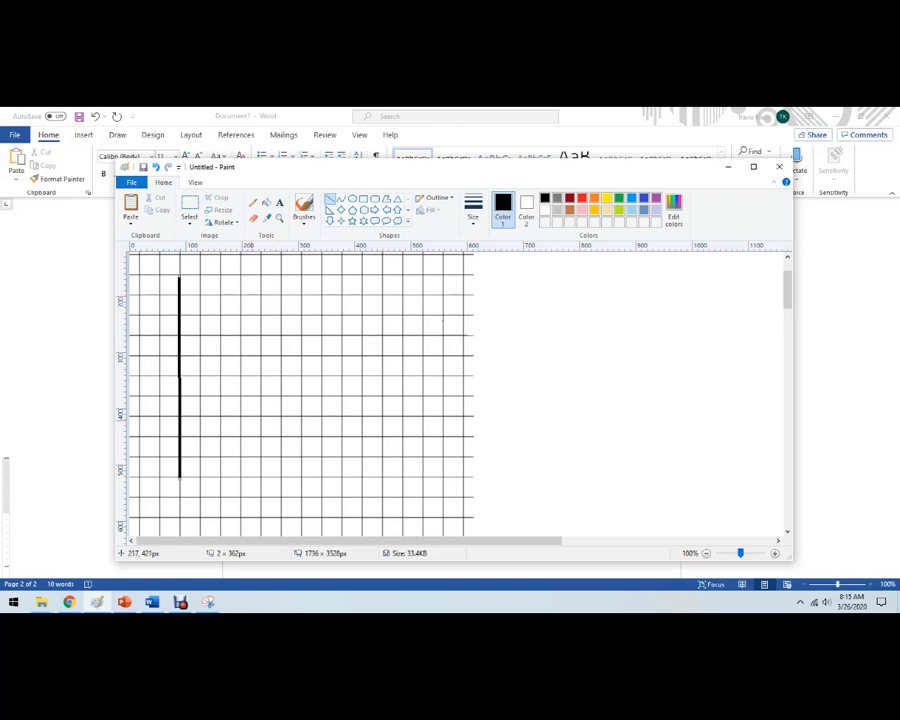
{"action": "left_click_drag", "start_coordinate": [180, 478], "coordinate": [376, 478]}
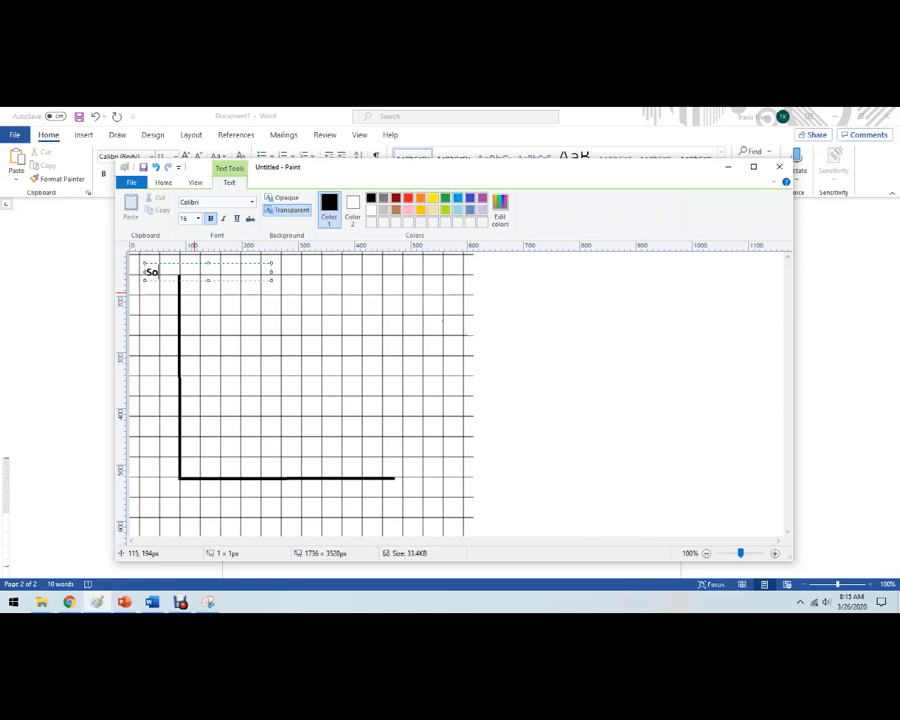
{"action": "type", "text": "Soda"}
{"action": "type", "text": "Pizza"}
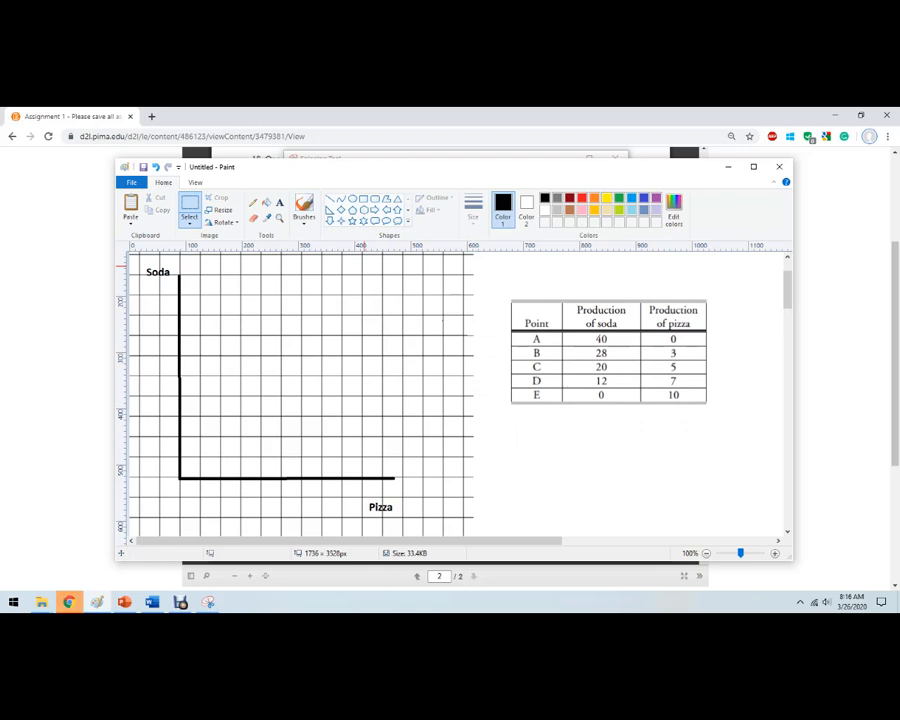
Step: Handwrite red soda values 5, 10, 15 and 40 up the vertical axis
{"action": "left_click", "coordinate": [304, 204]}
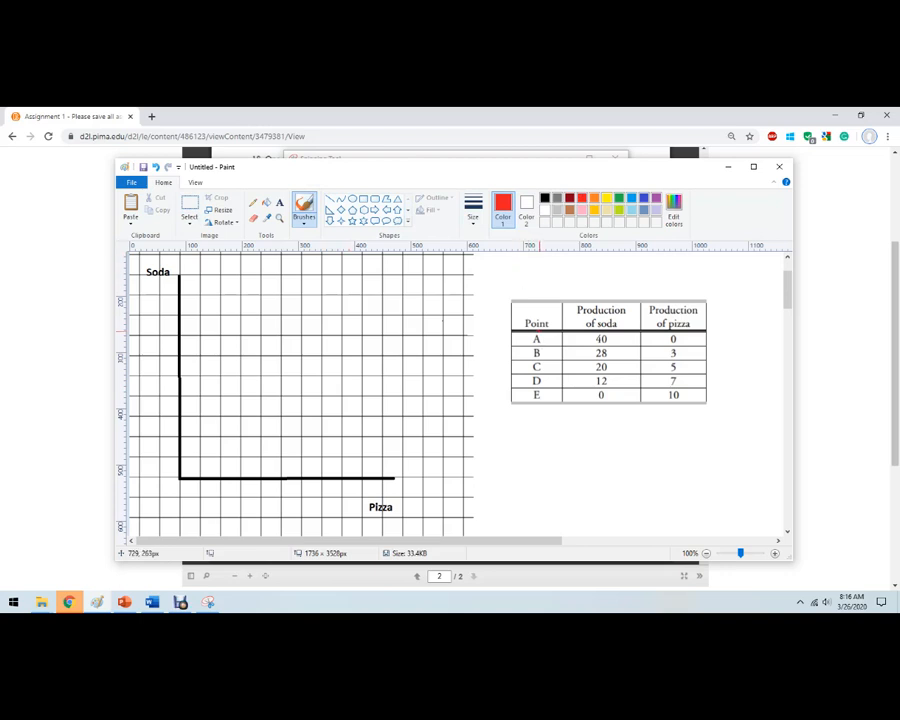
{"action": "left_click_drag", "start_coordinate": [524, 338], "coordinate": [558, 340]}
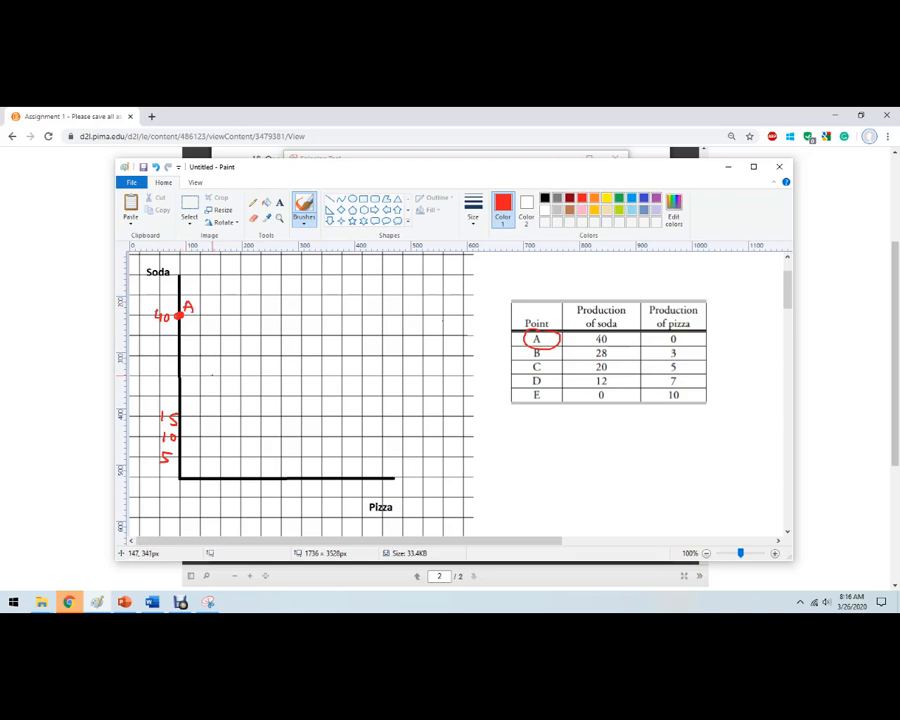
{"action": "mouse_move", "coordinate": [204, 380]}
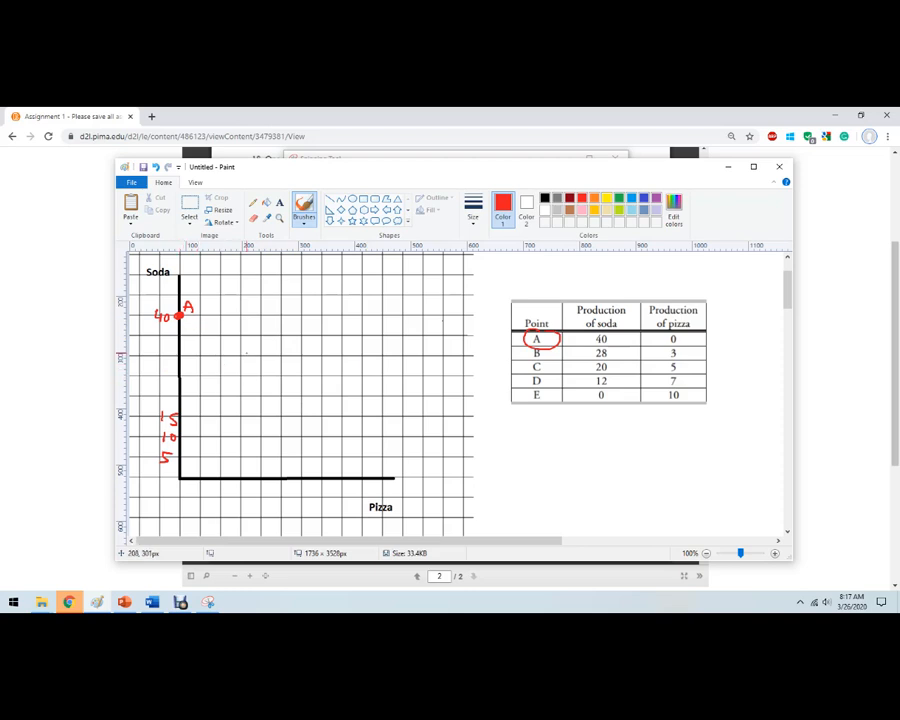
Step: Plot red points B through E and join them to A in a bowed PPF curve
{"action": "left_click", "coordinate": [240, 336]}
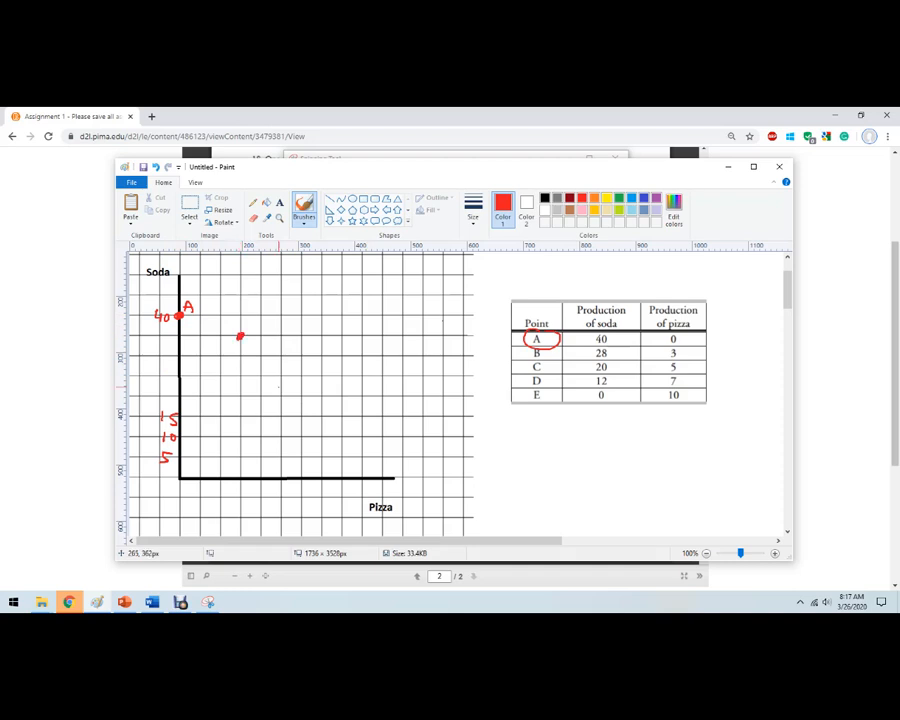
{"action": "left_click", "coordinate": [280, 376]}
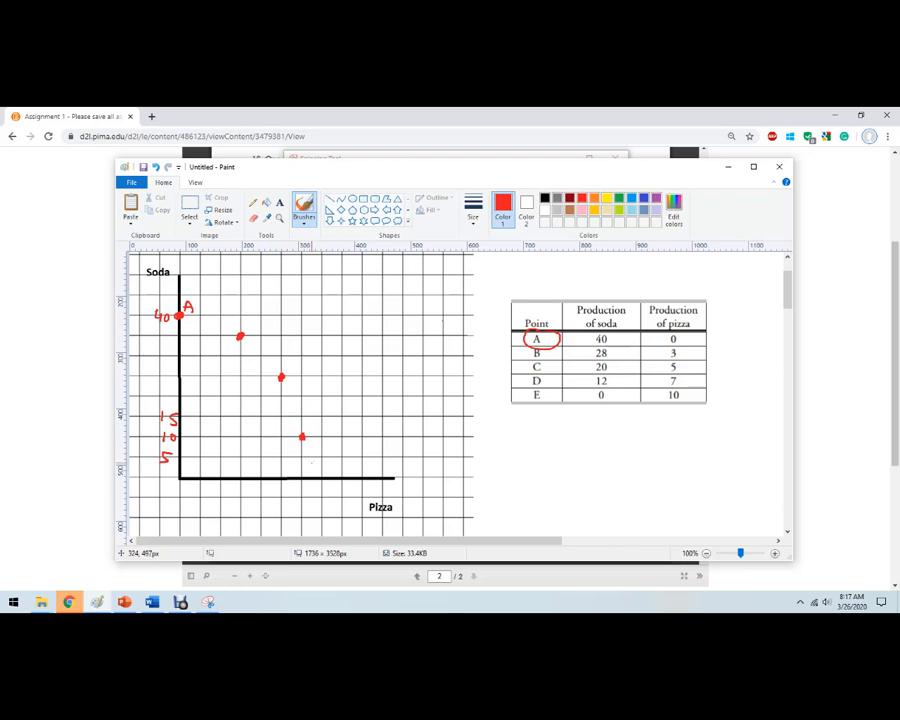
{"action": "left_click", "coordinate": [320, 478]}
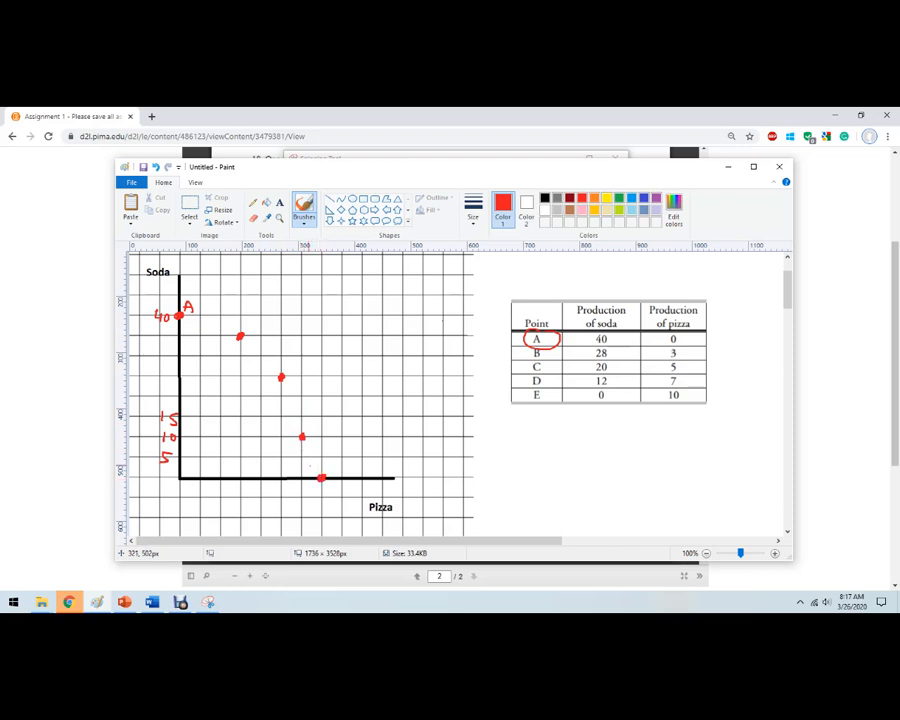
{"action": "left_click_drag", "start_coordinate": [178, 318], "coordinate": [240, 336]}
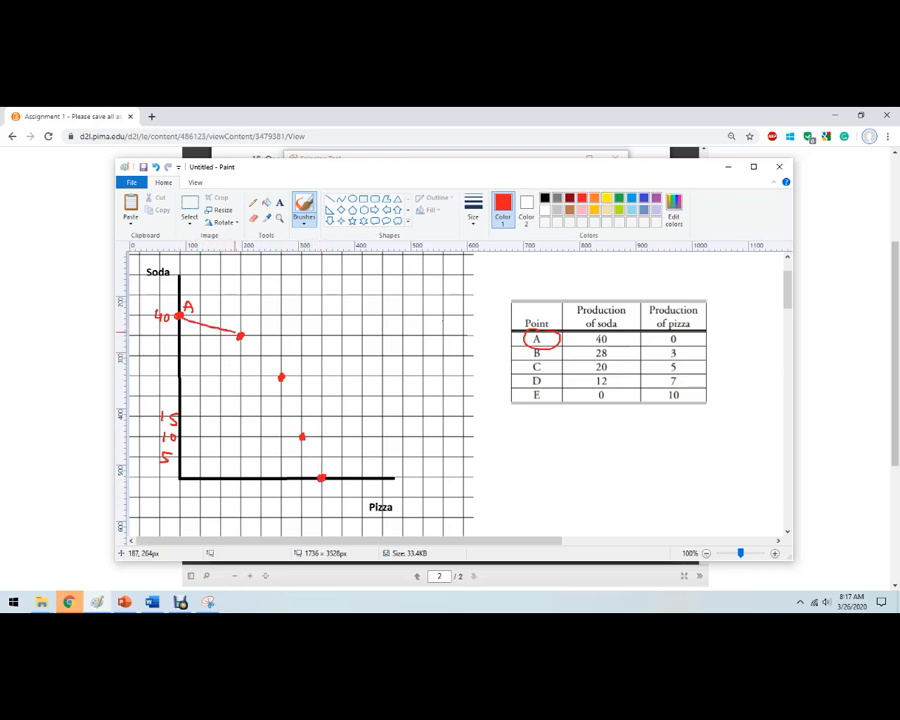
{"action": "left_click_drag", "start_coordinate": [240, 336], "coordinate": [280, 378]}
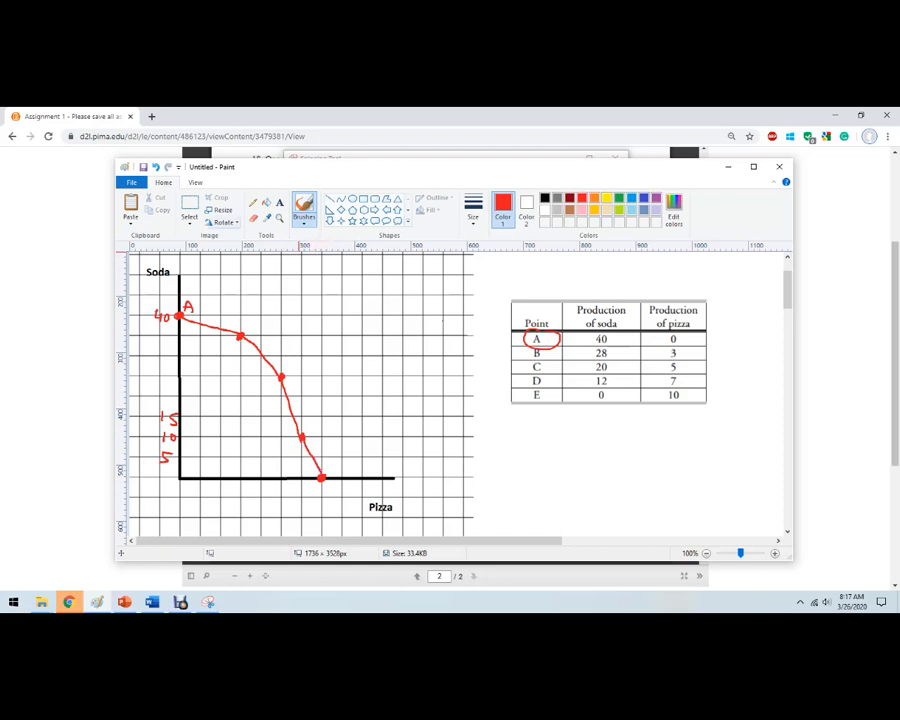
Step: Stop drawing and select the finished graph for copying
{"action": "left_click", "coordinate": [188, 210]}
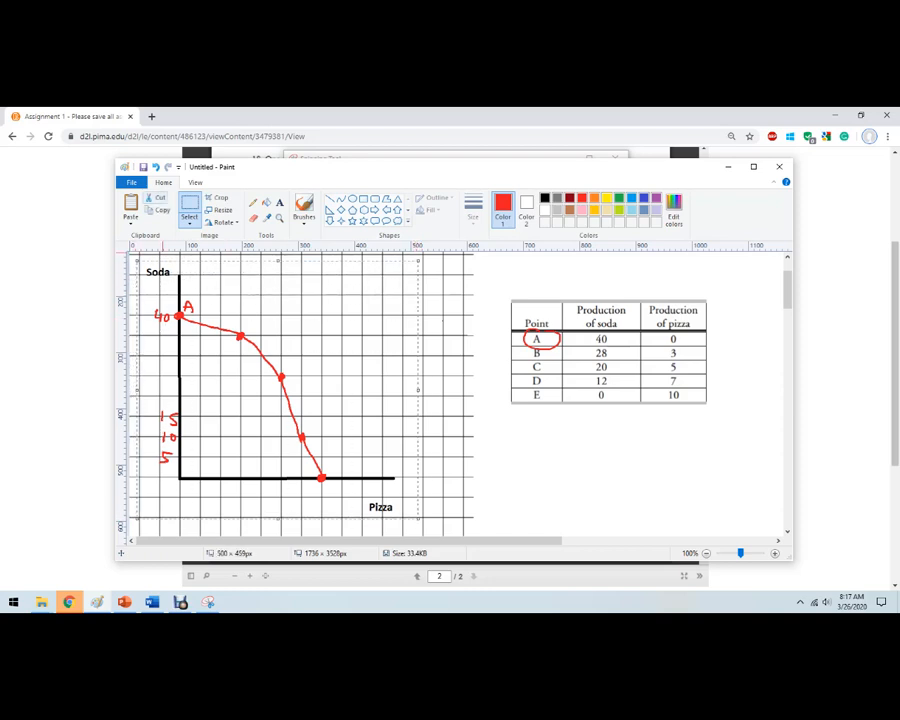
{"action": "left_click", "coordinate": [152, 600]}
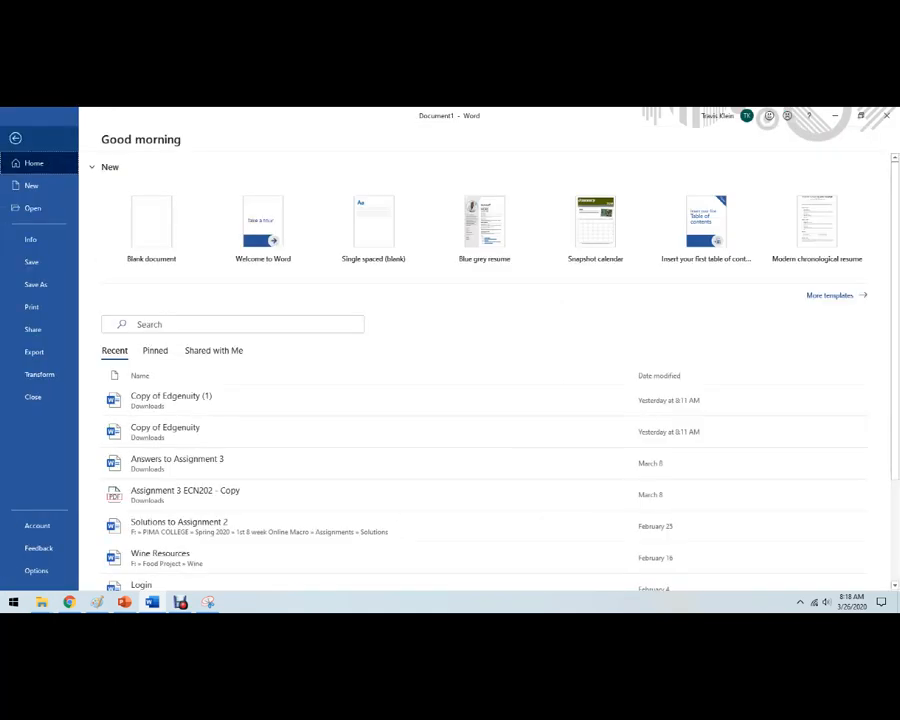
Step: Reach the Save As recent folders and Browse location for the homework document
{"action": "left_click", "coordinate": [36, 284]}
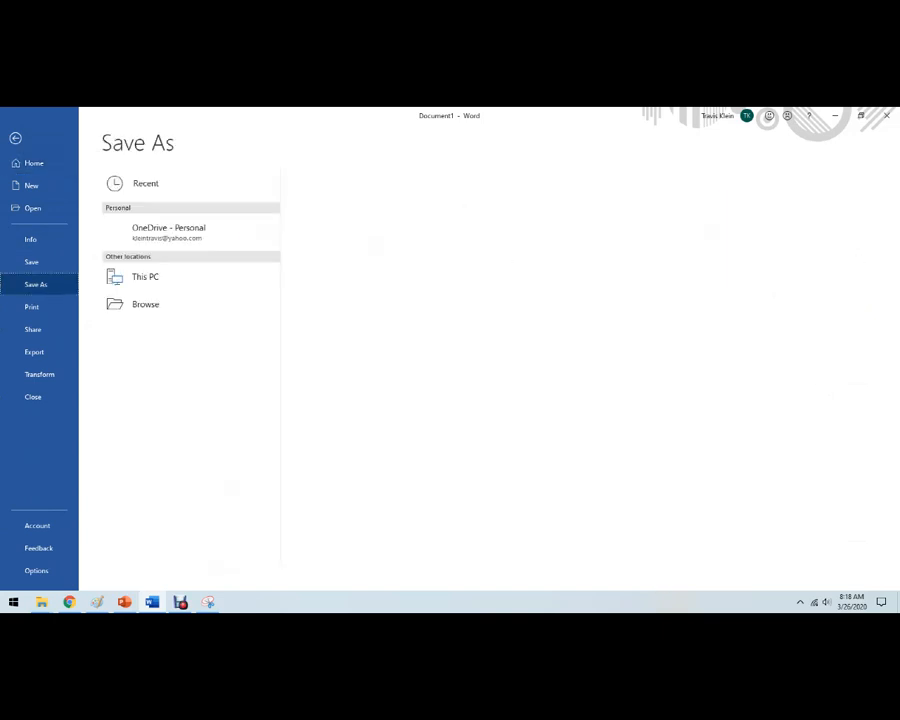
{"action": "left_click", "coordinate": [144, 184]}
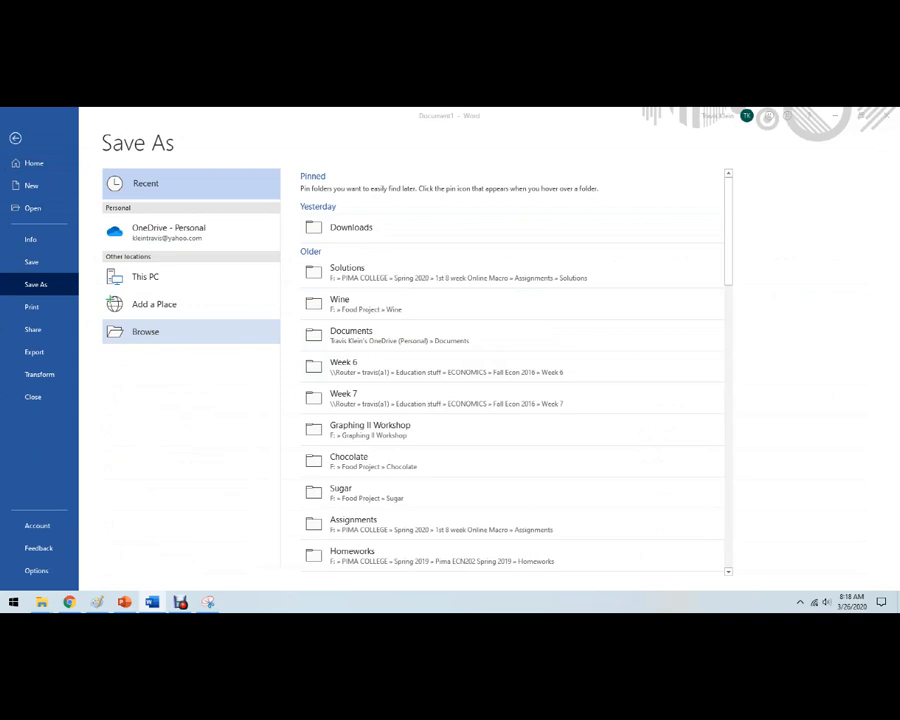
{"action": "left_click", "coordinate": [144, 332]}
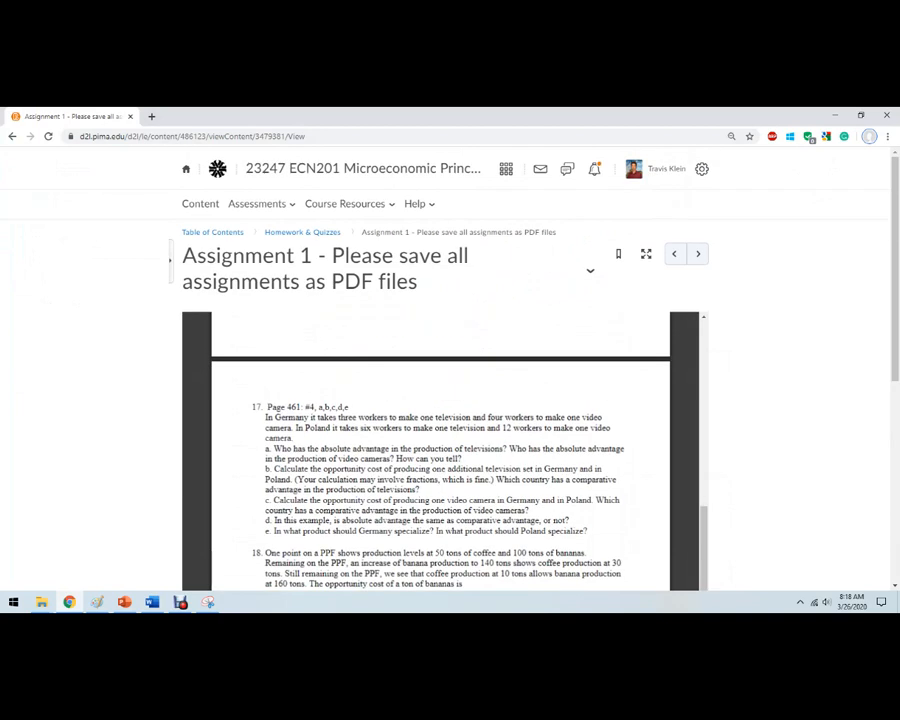
Step: Go to Assessments > Assignments and view Assignment 1's submissions
{"action": "left_click", "coordinate": [256, 204]}
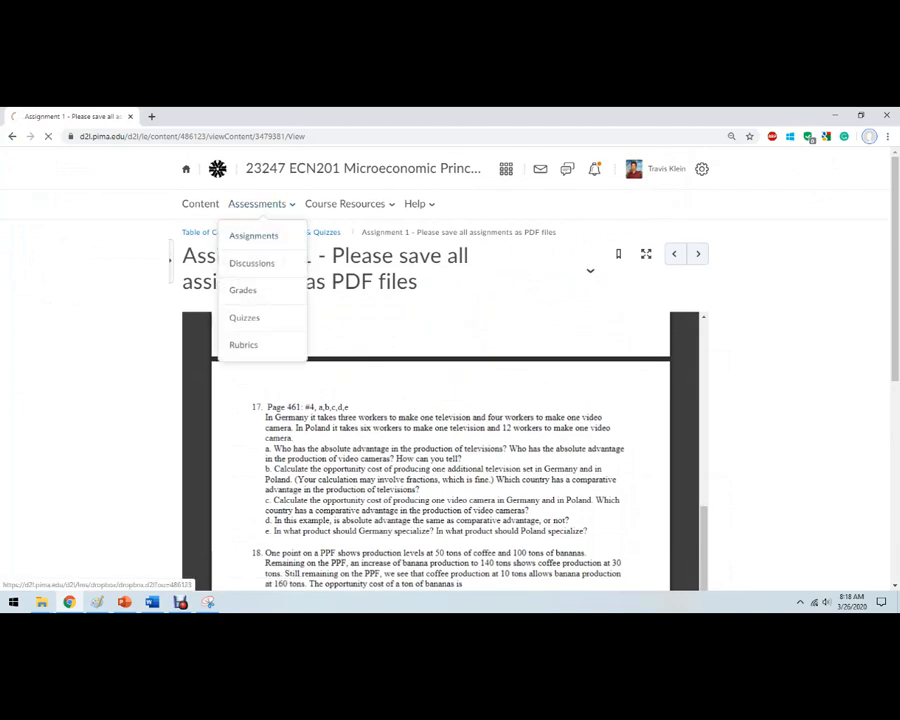
{"action": "left_click", "coordinate": [252, 236]}
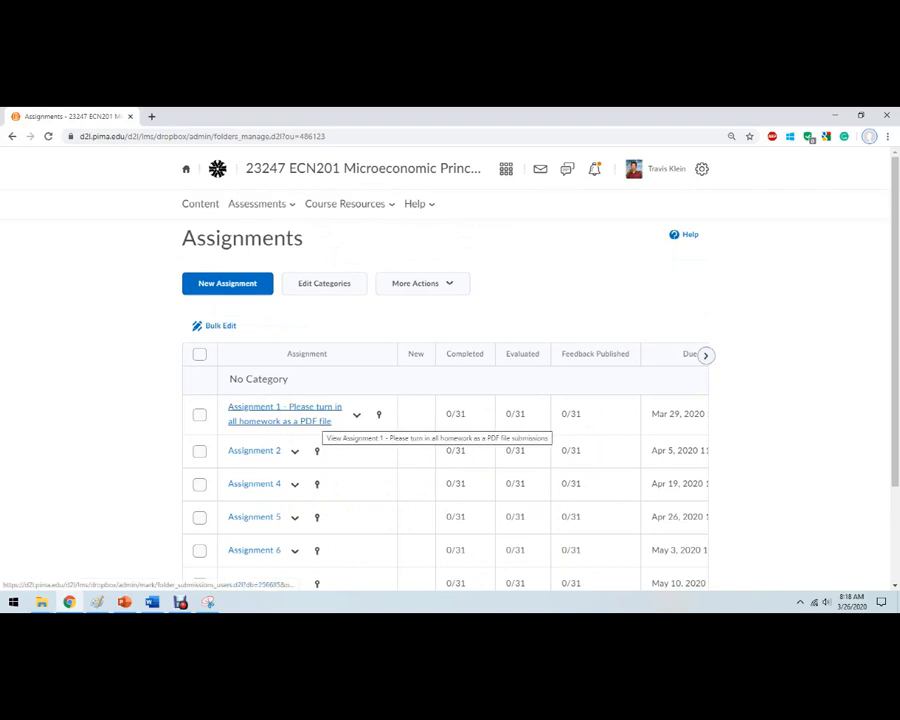
{"action": "left_click", "coordinate": [284, 406]}
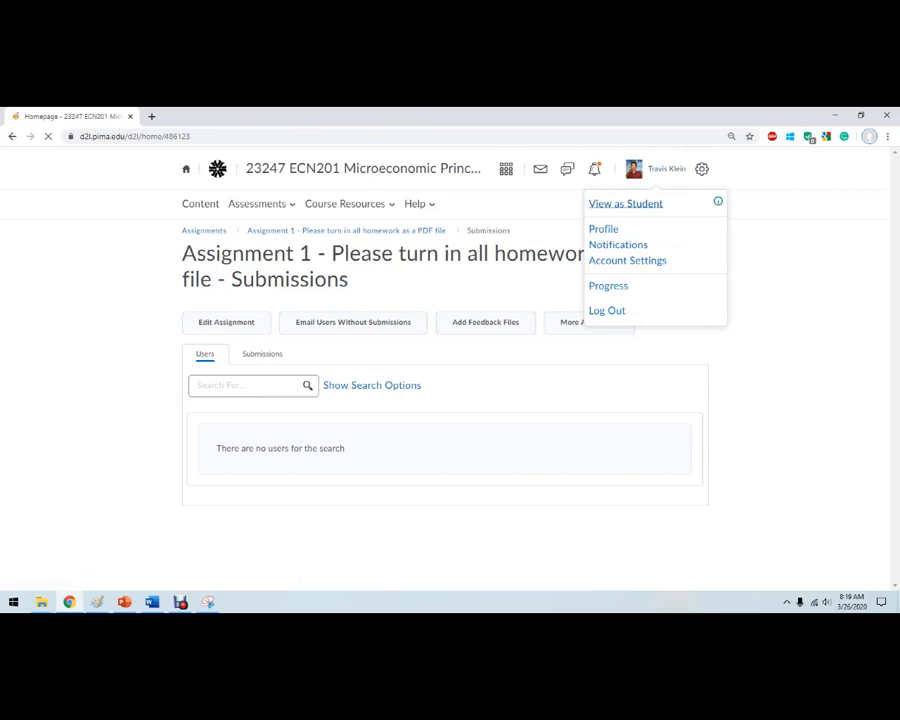
Step: Switch to student view and reach Assignment 1's submission page via Assignments
{"action": "left_click", "coordinate": [624, 204]}
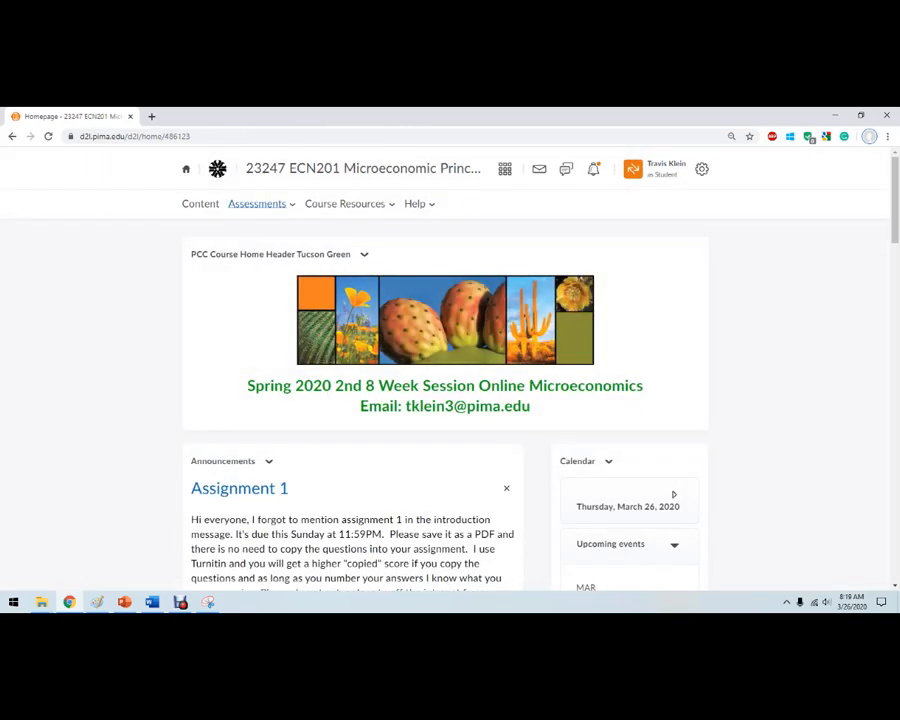
{"action": "left_click", "coordinate": [256, 204]}
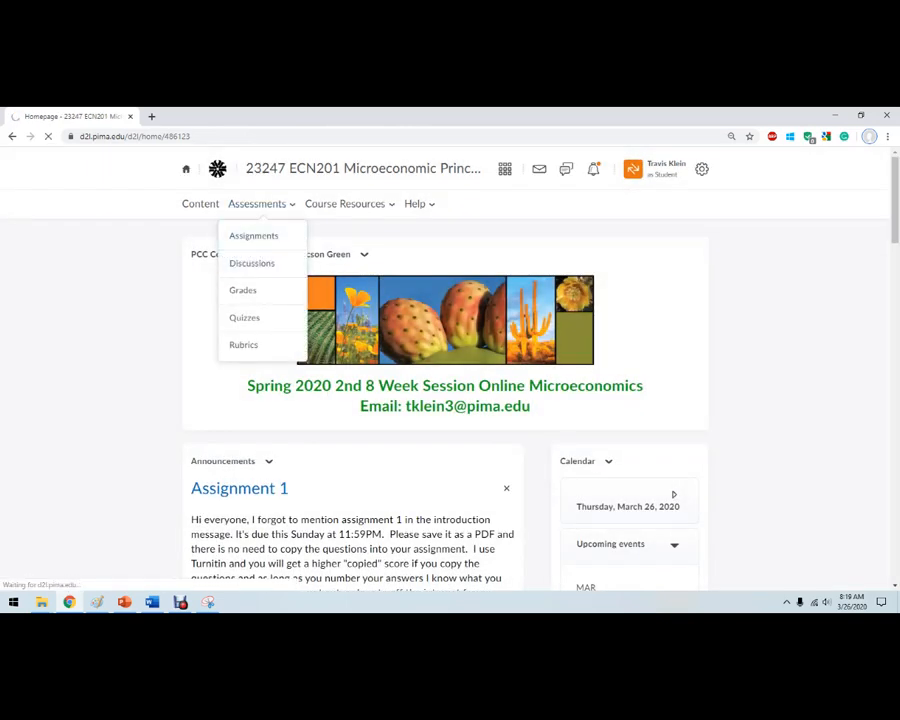
{"action": "left_click", "coordinate": [252, 236]}
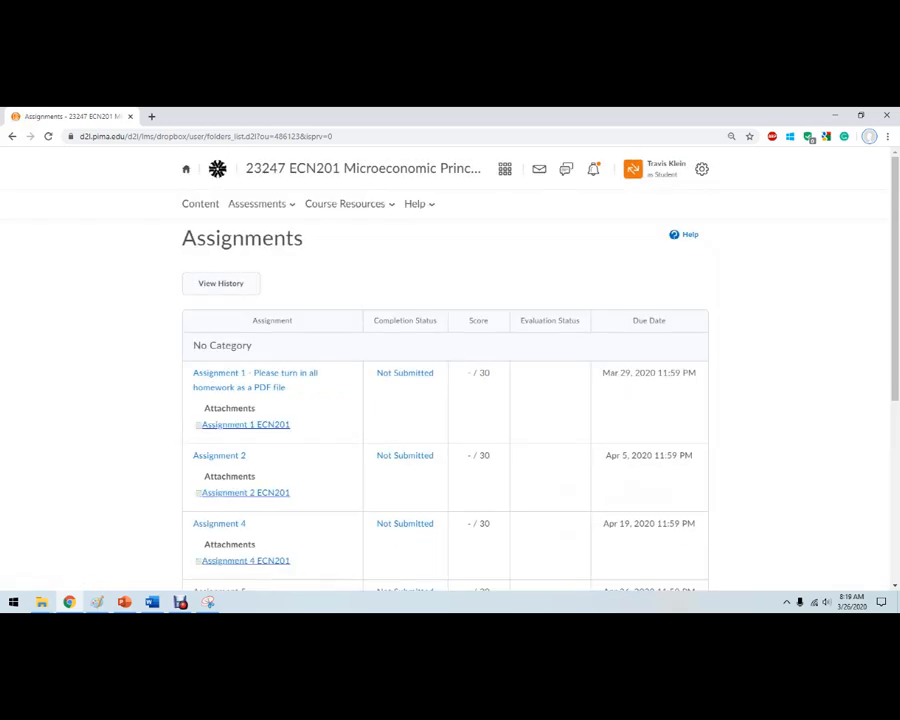
{"action": "mouse_move", "coordinate": [256, 380]}
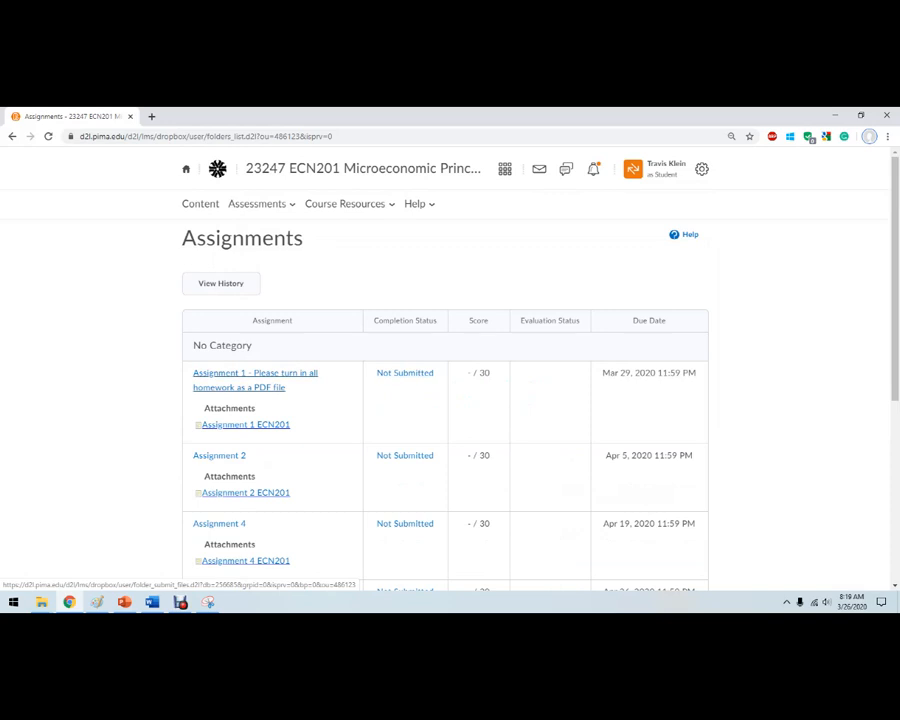
{"action": "left_click", "coordinate": [254, 372]}
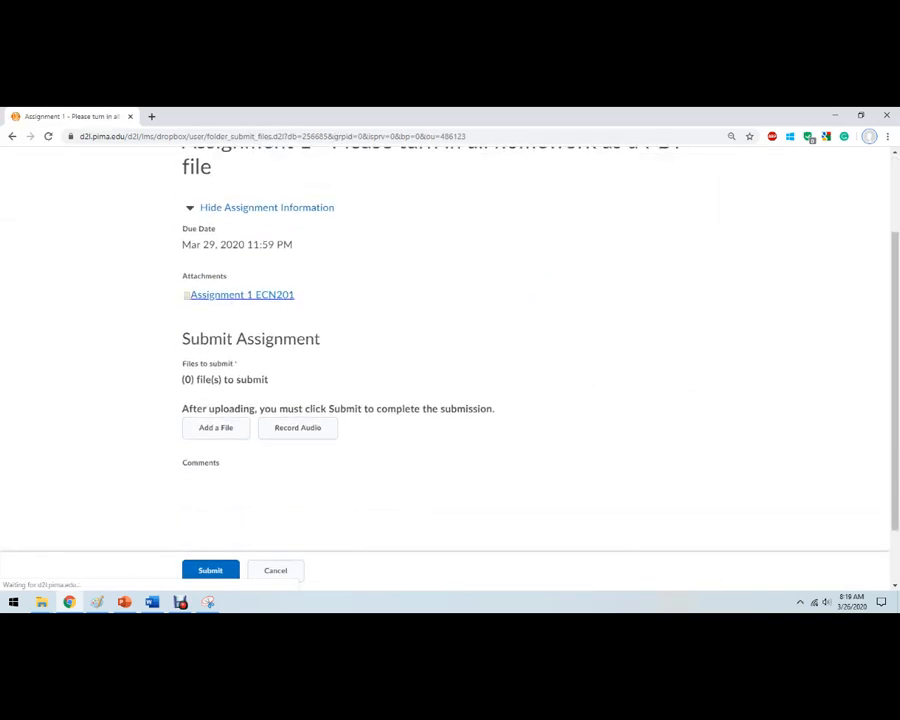
Step: Attach the homework 1 PDF and submit it to Assignment 1
{"action": "left_click", "coordinate": [216, 428]}
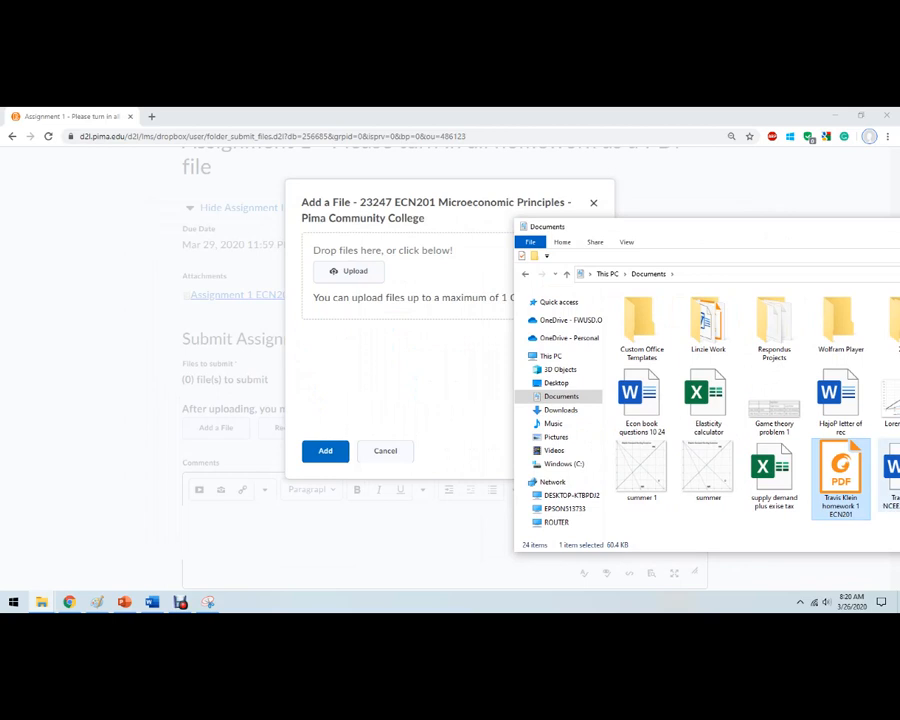
{"action": "double_click", "coordinate": [840, 470]}
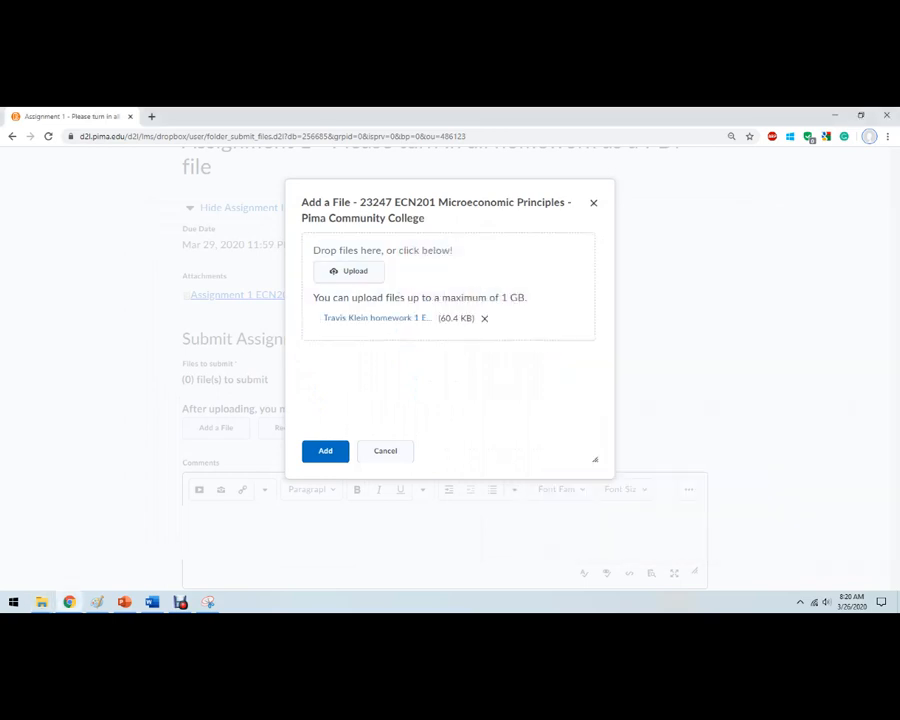
{"action": "left_click", "coordinate": [324, 450]}
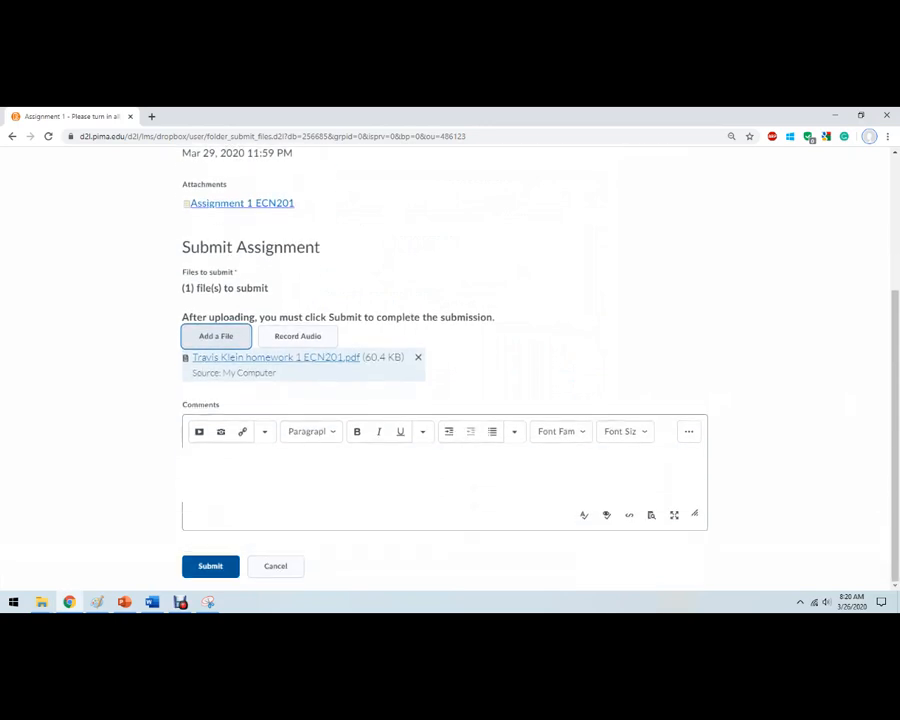
{"action": "left_click", "coordinate": [210, 564]}
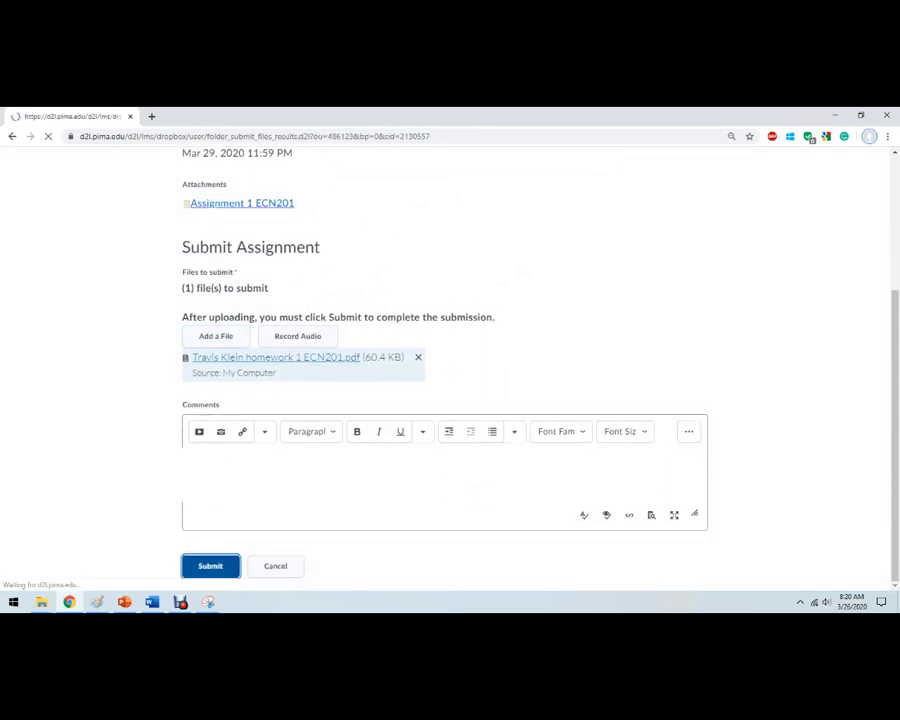
{"action": "left_click", "coordinate": [210, 566]}
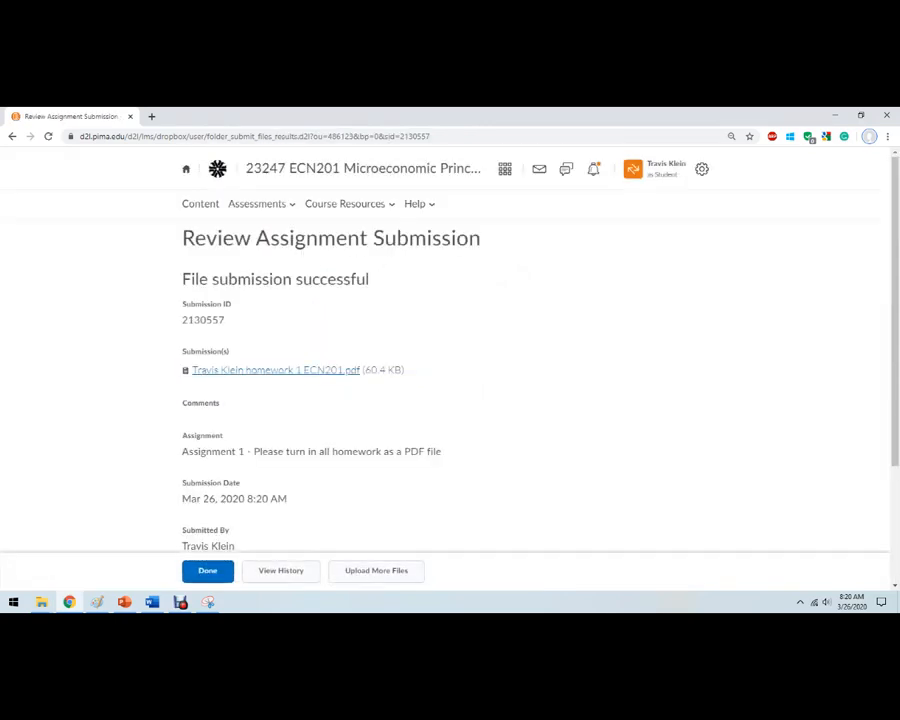
Step: Check the submission history shows Assignment 1's file and return to the assignments list
{"action": "left_click", "coordinate": [208, 570]}
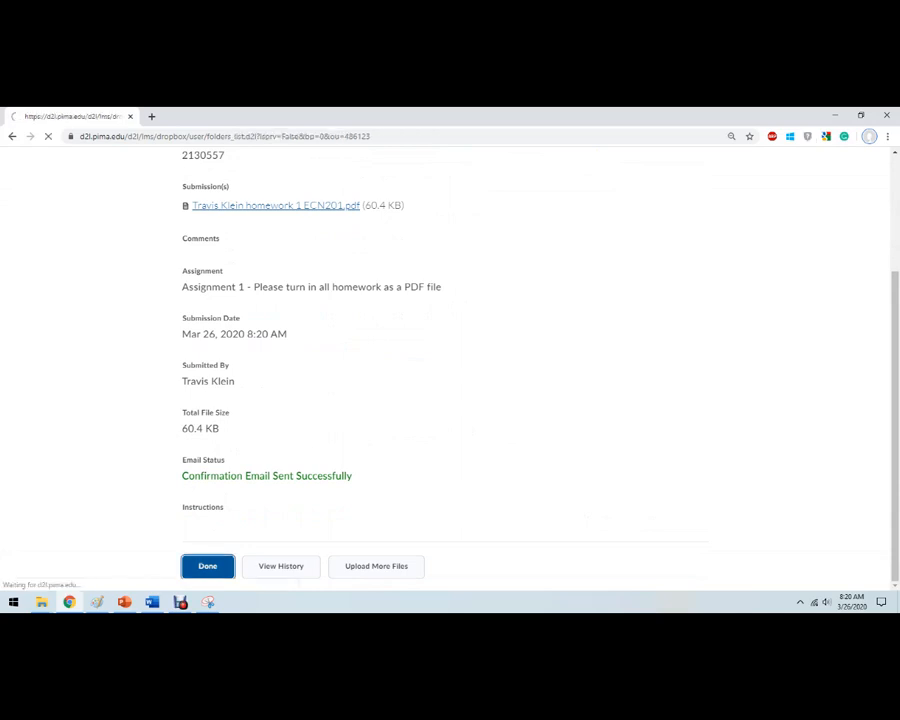
{"action": "left_click", "coordinate": [208, 566]}
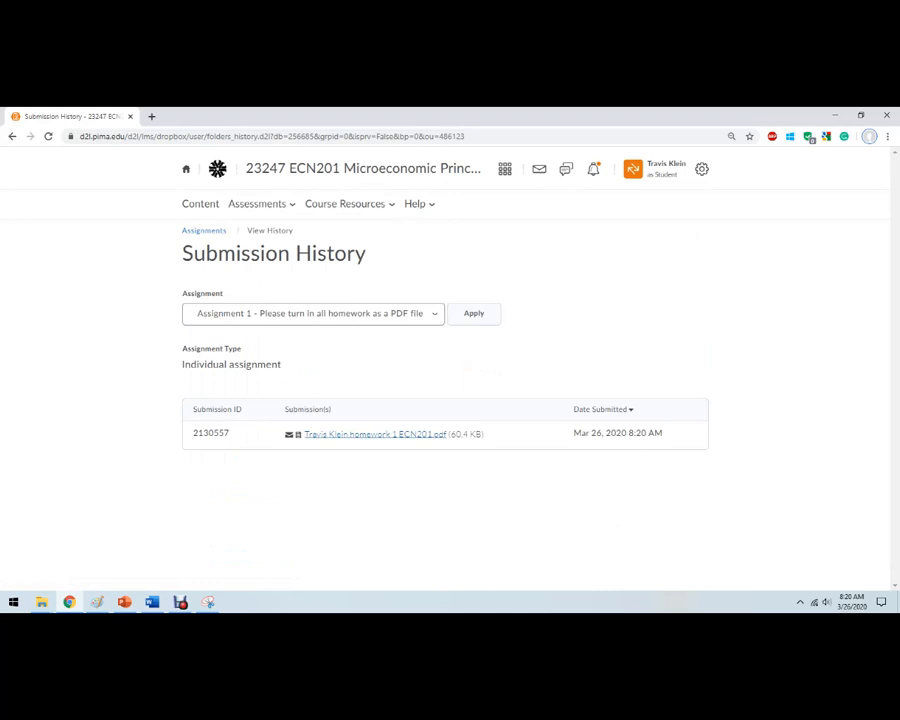
{"action": "left_click", "coordinate": [472, 312]}
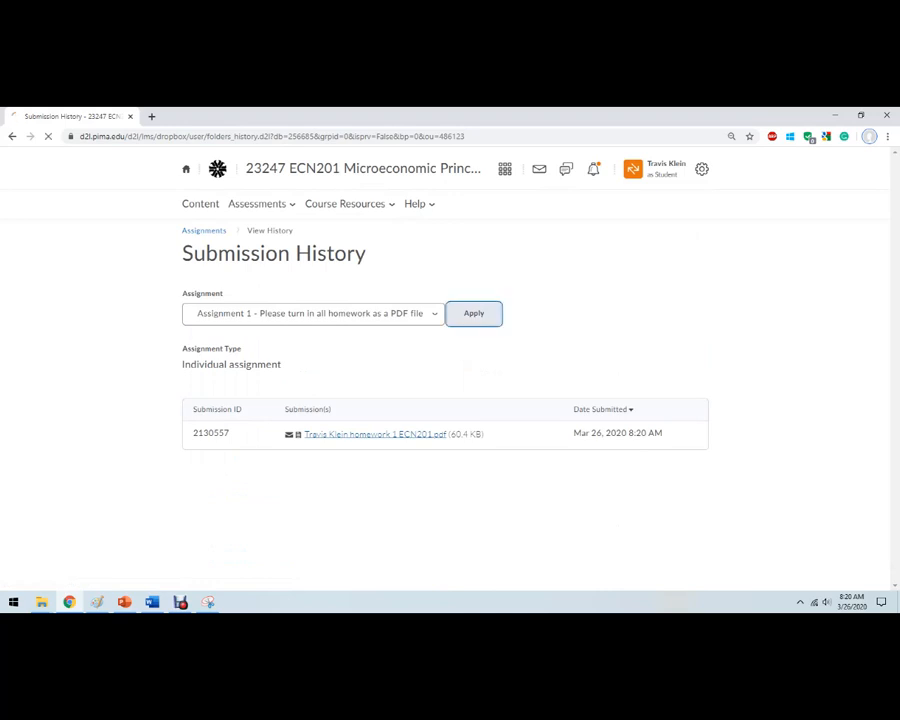
{"action": "left_click", "coordinate": [472, 312]}
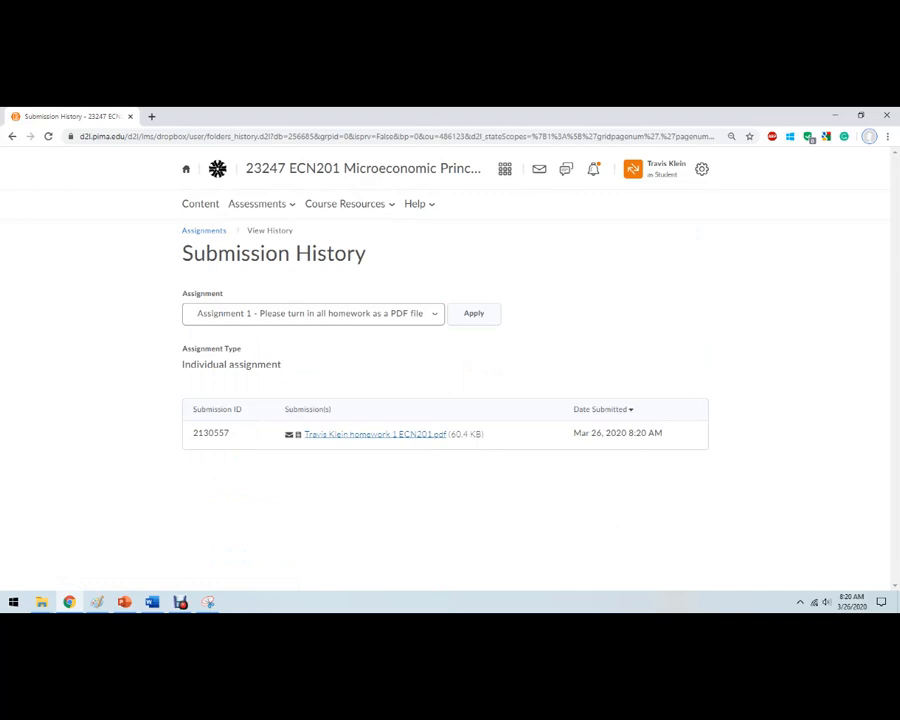
{"action": "left_click", "coordinate": [204, 232]}
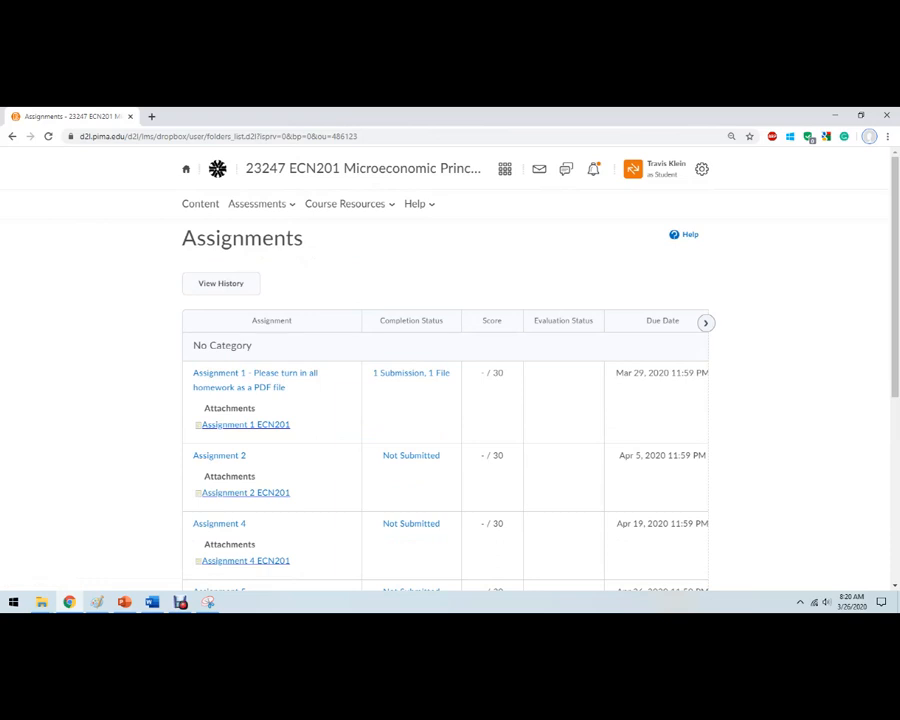
Step: Switch back to the PowerPoint supply-and-demand slide
{"action": "left_click", "coordinate": [124, 600]}
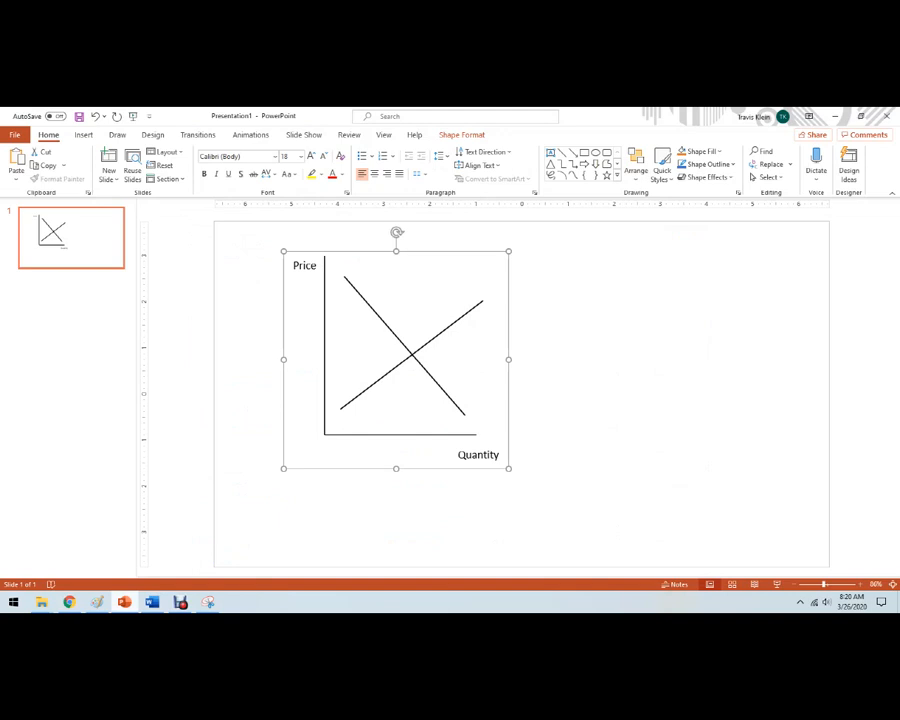